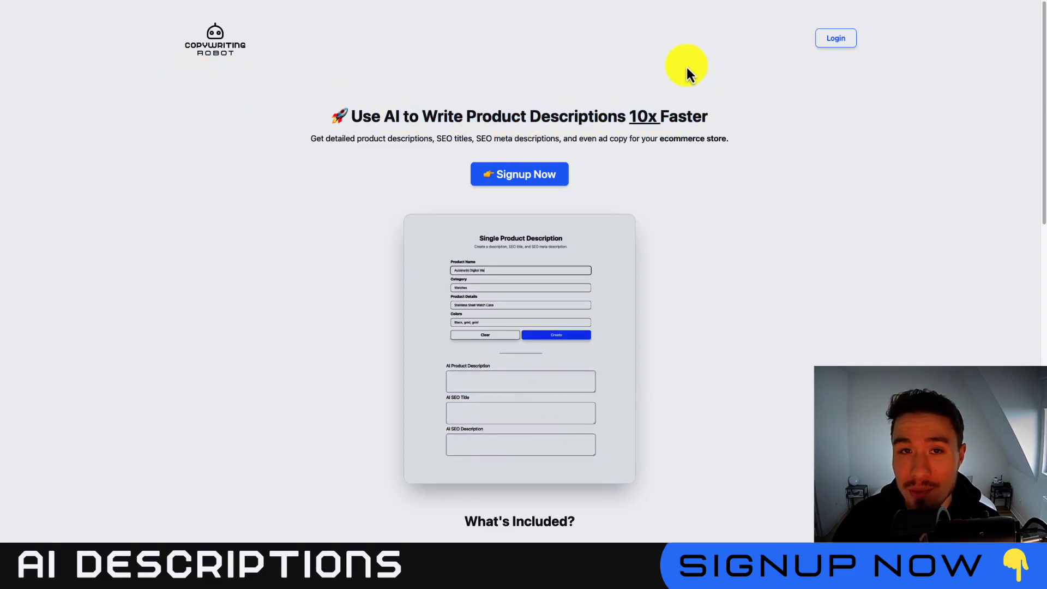
Step: Browse the app listing page and try its sample product description demo
scroll("down", 3)
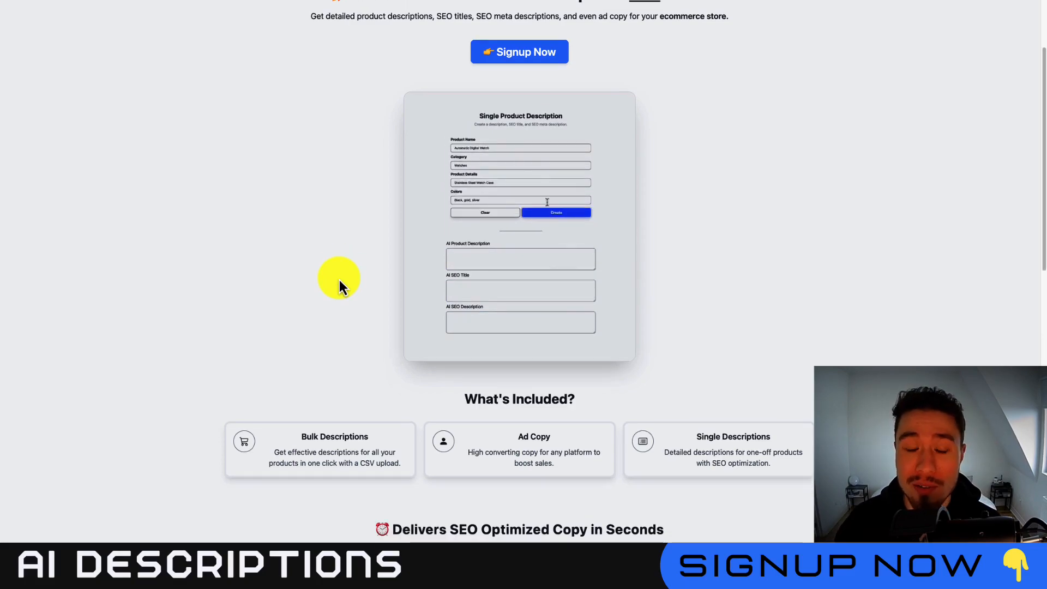
left_click(555, 213)
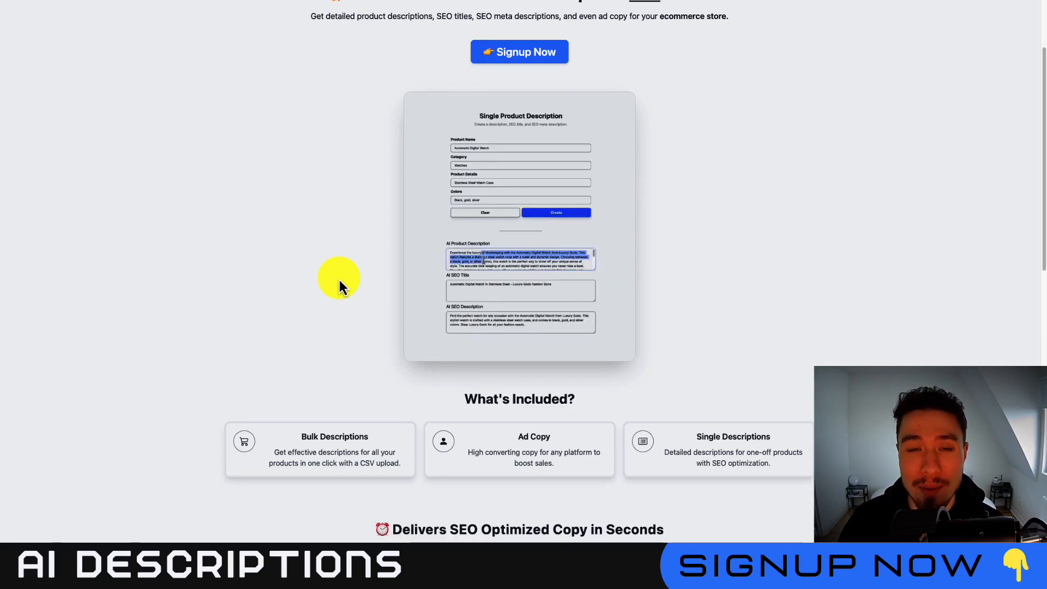
scroll("down", 3)
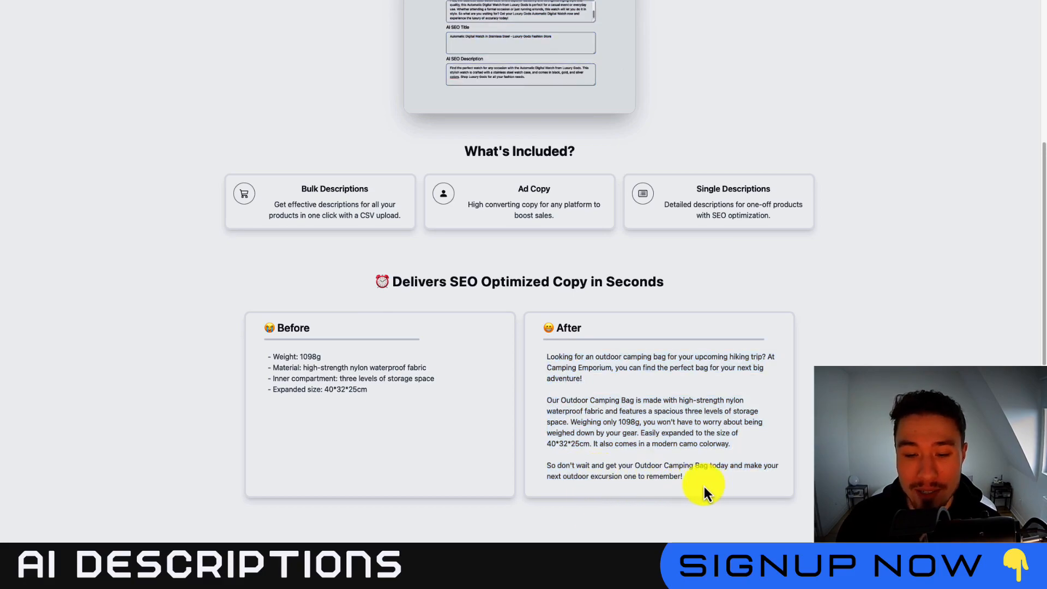
scroll("up", 3)
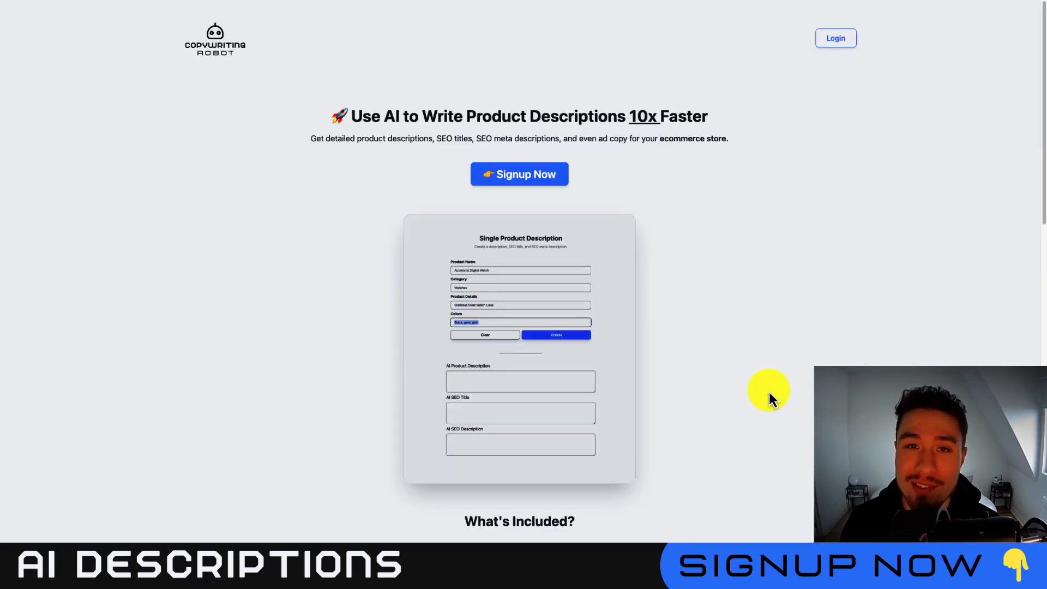
left_click(555, 335)
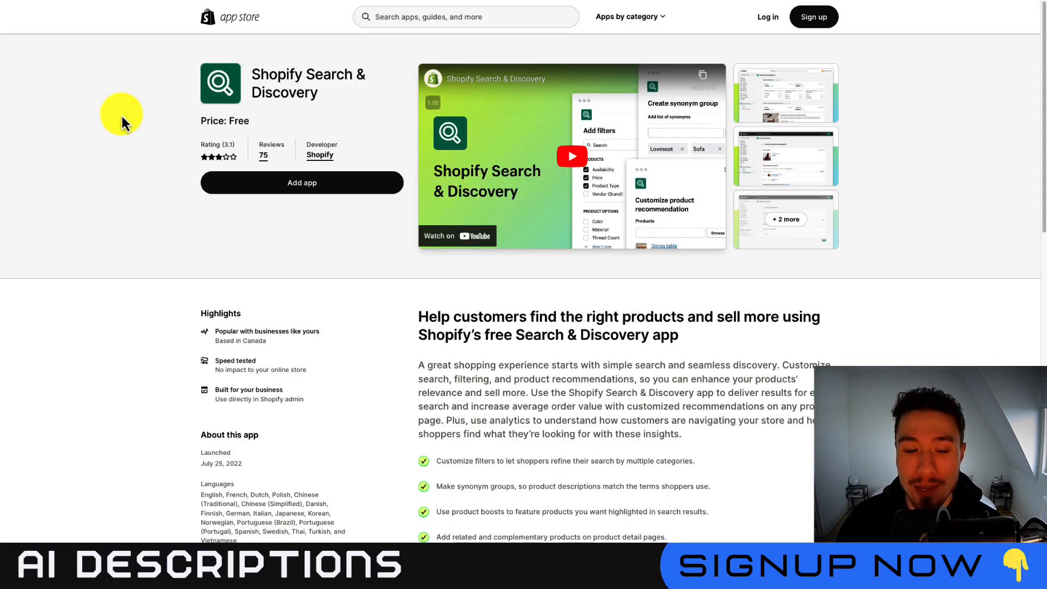
scroll("down", 3)
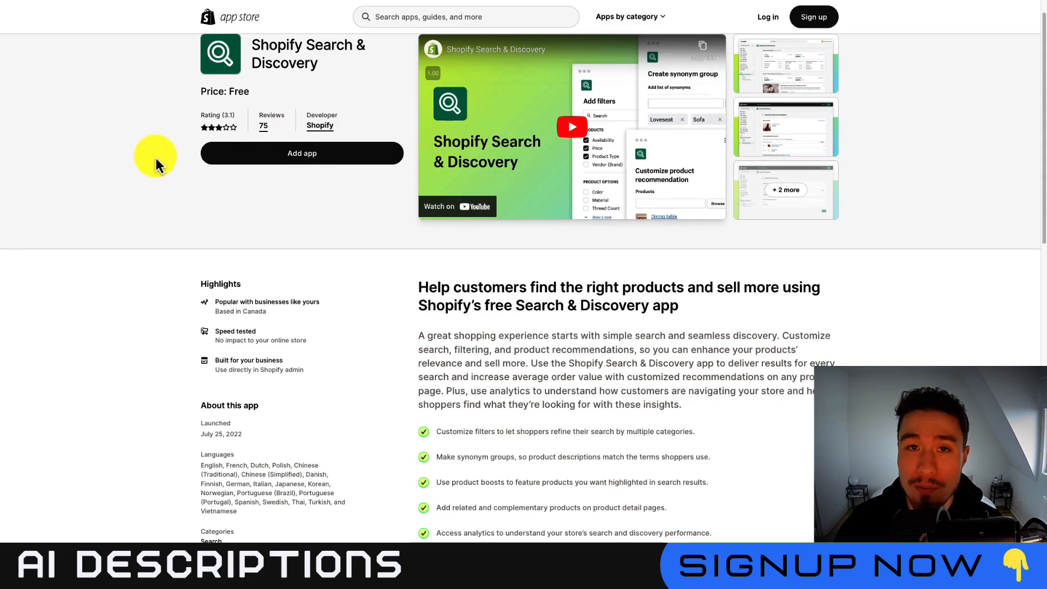
scroll("down", 3)
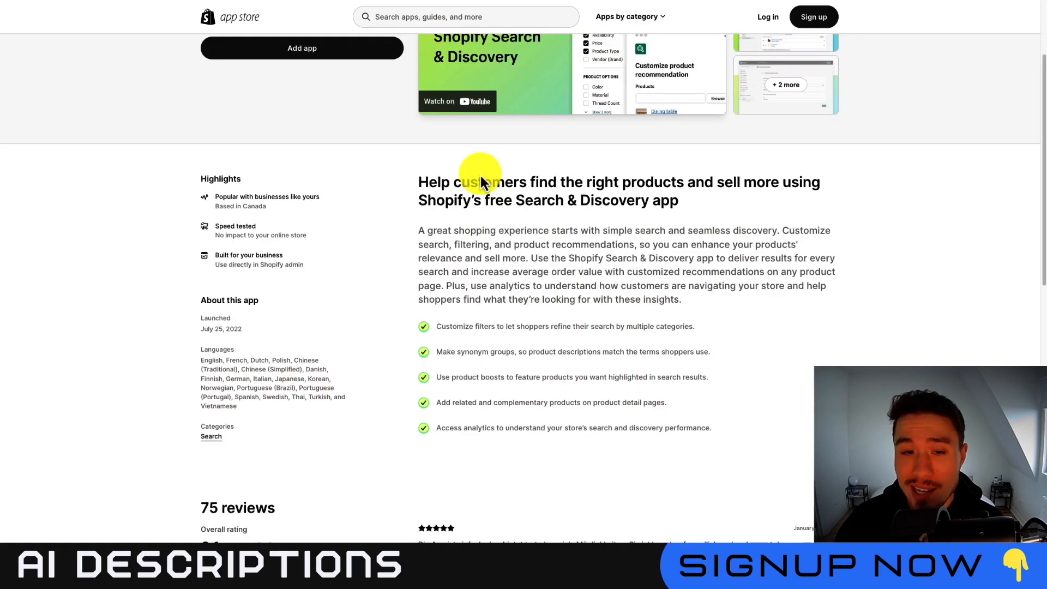
mouse_move(459, 242)
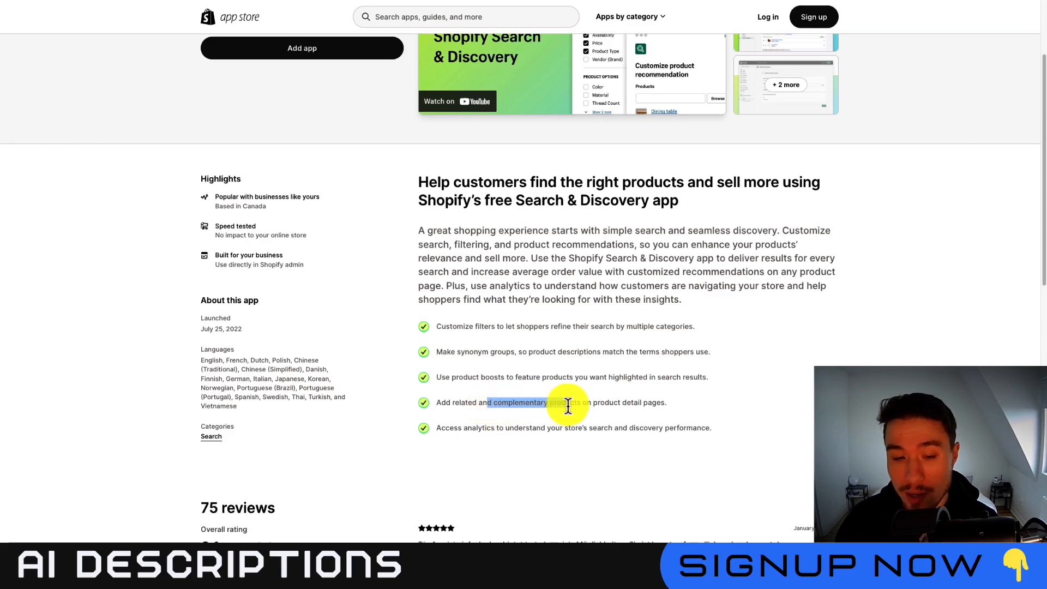
scroll("up", 3)
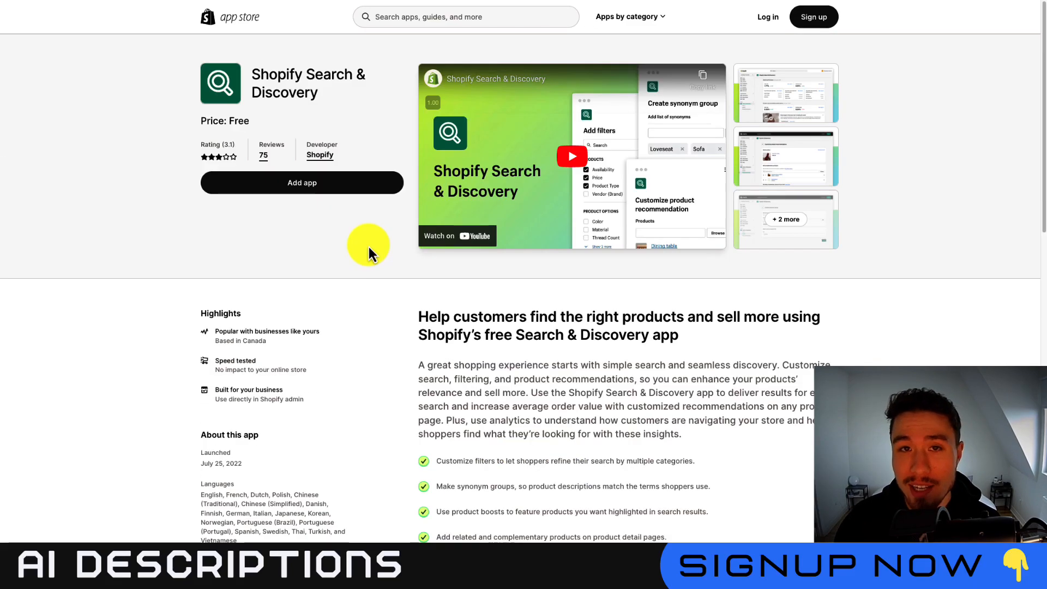
mouse_move(340, 220)
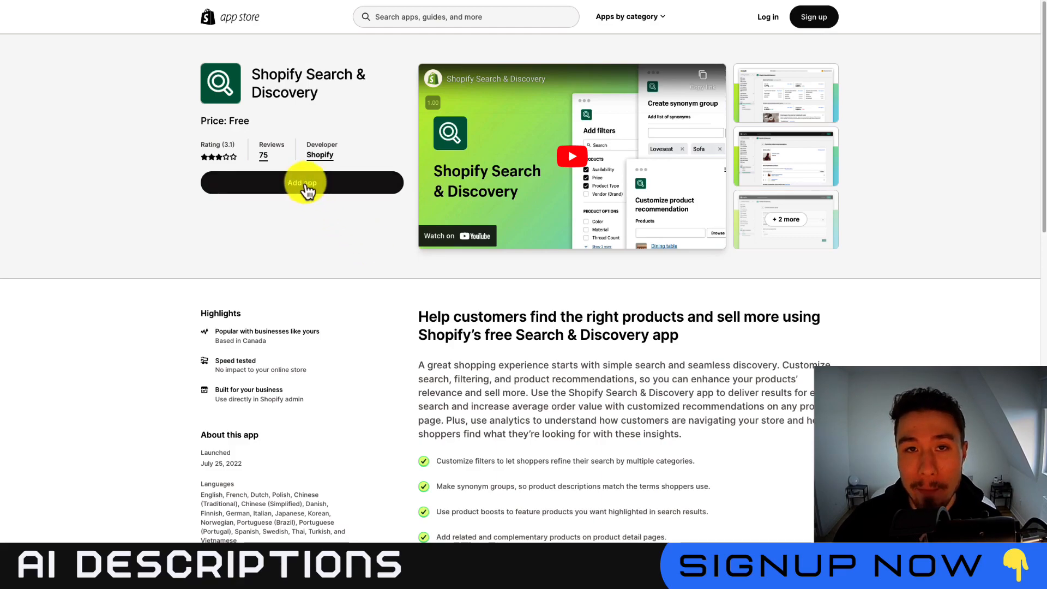
Step: Add the Search & Discovery app and open it from the admin search for 'search'
left_click(302, 183)
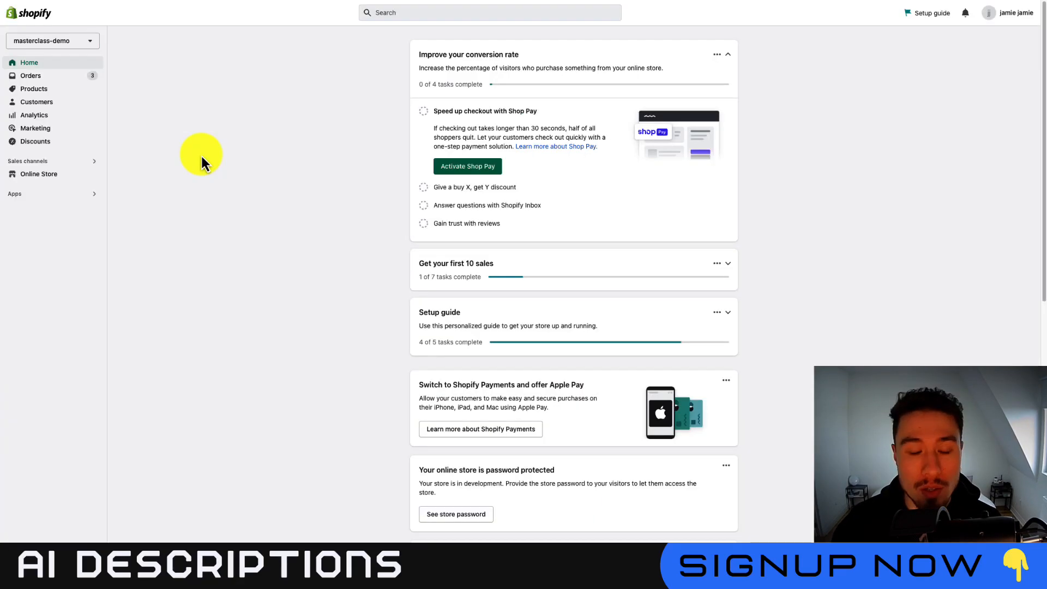
mouse_move(177, 167)
type("s")
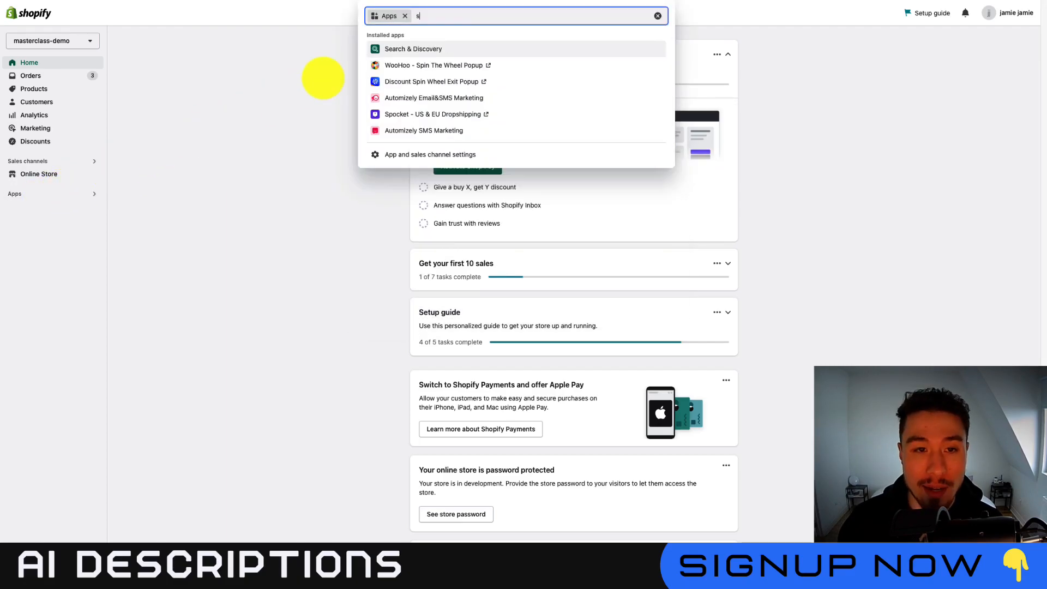
type("earc")
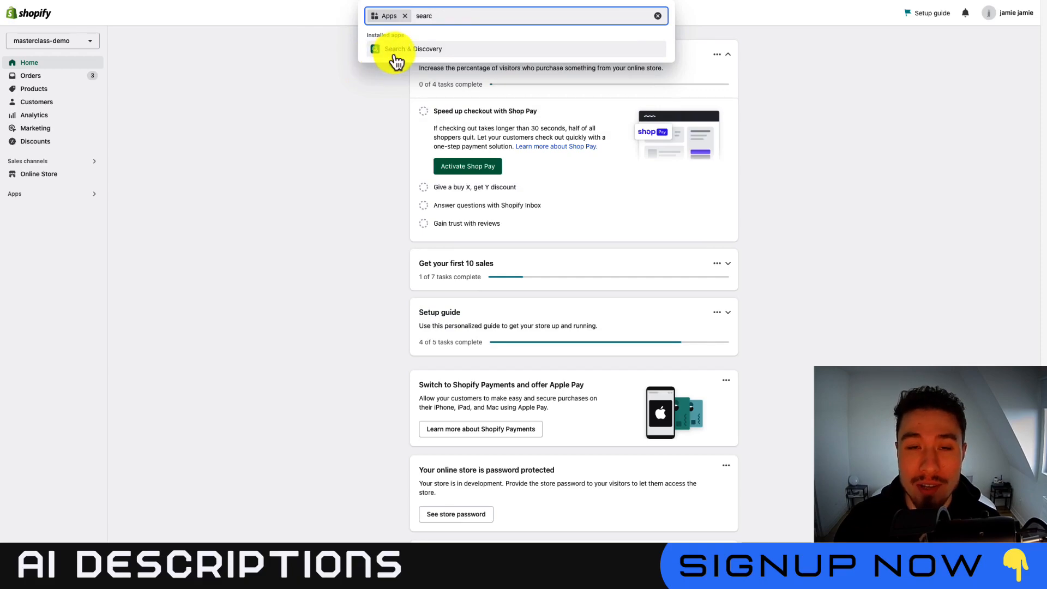
left_click(412, 48)
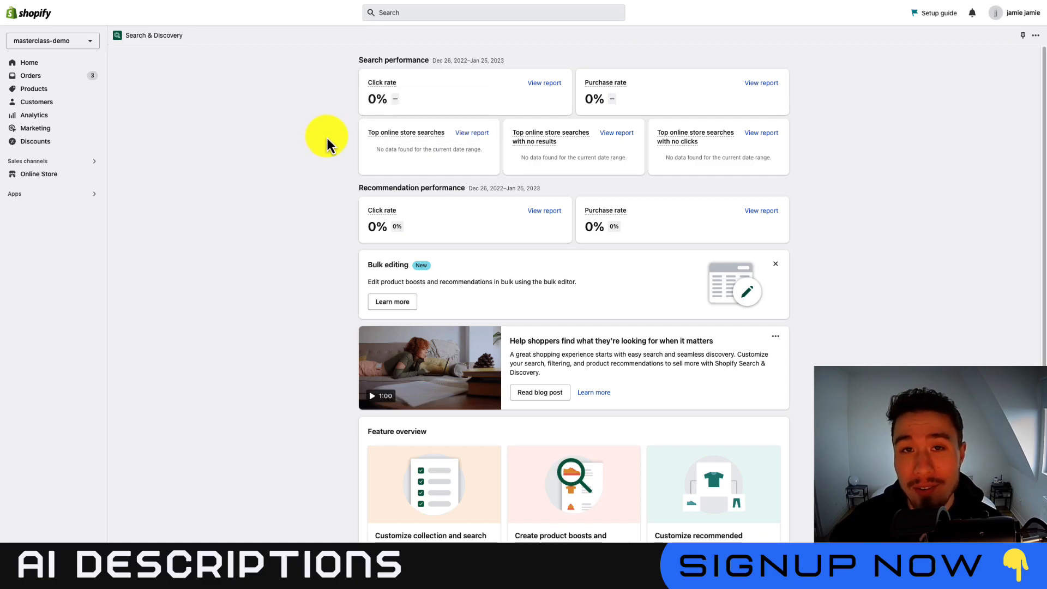
mouse_move(382, 81)
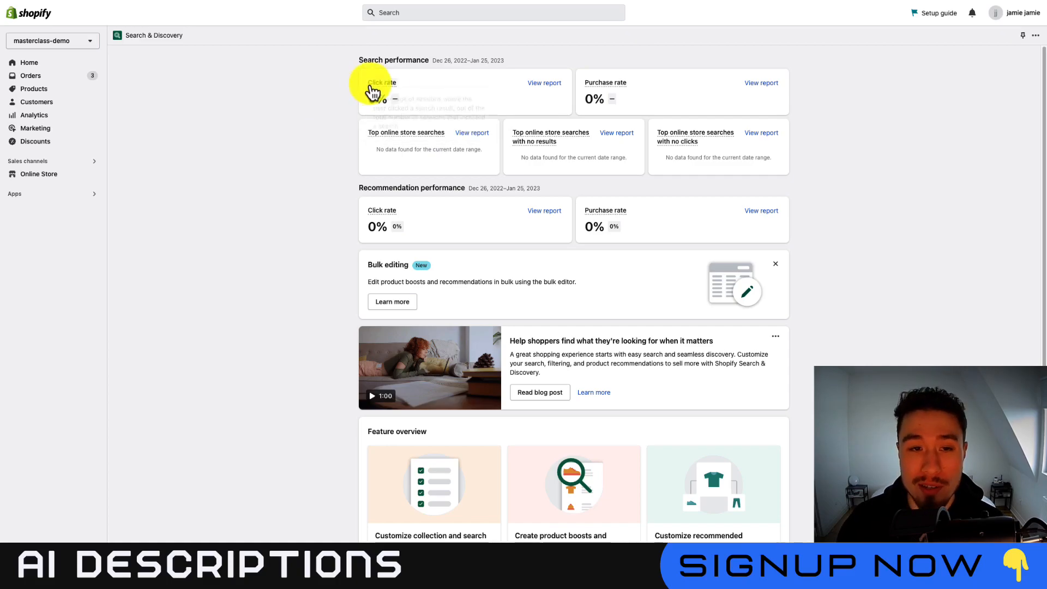
mouse_move(290, 160)
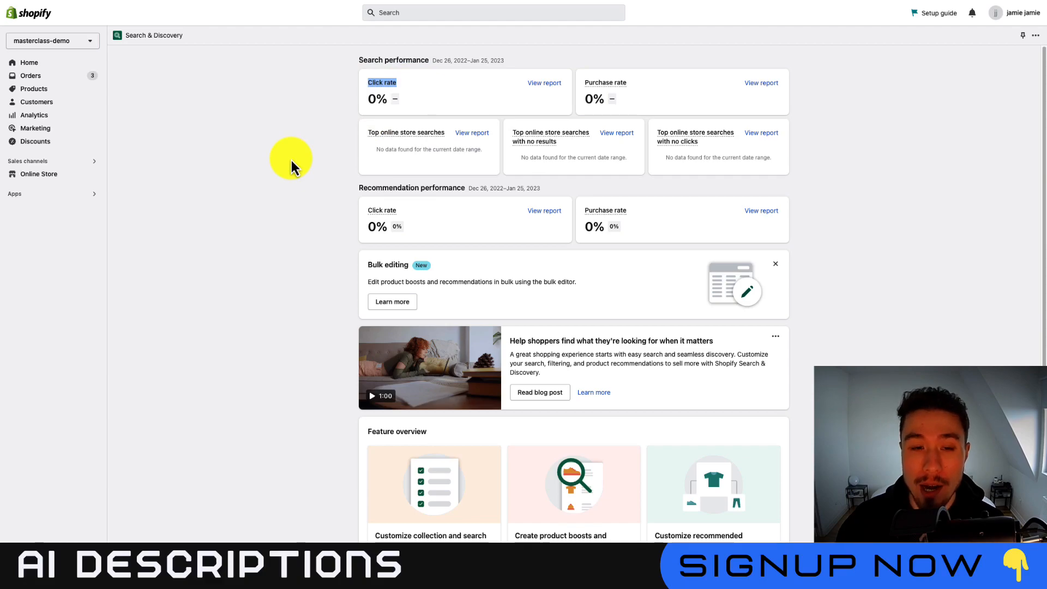
mouse_move(638, 148)
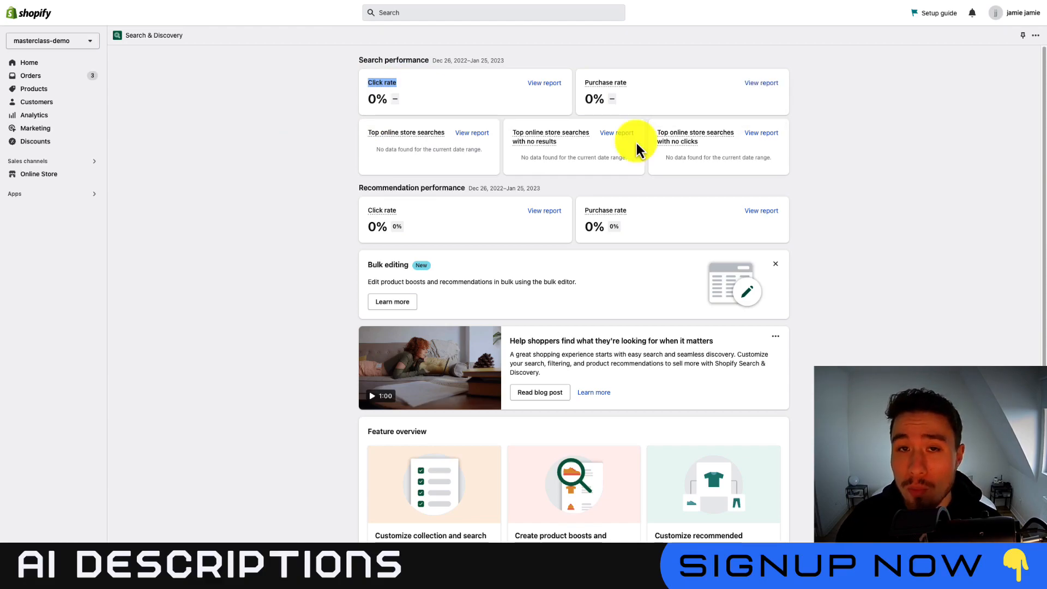
mouse_move(695, 136)
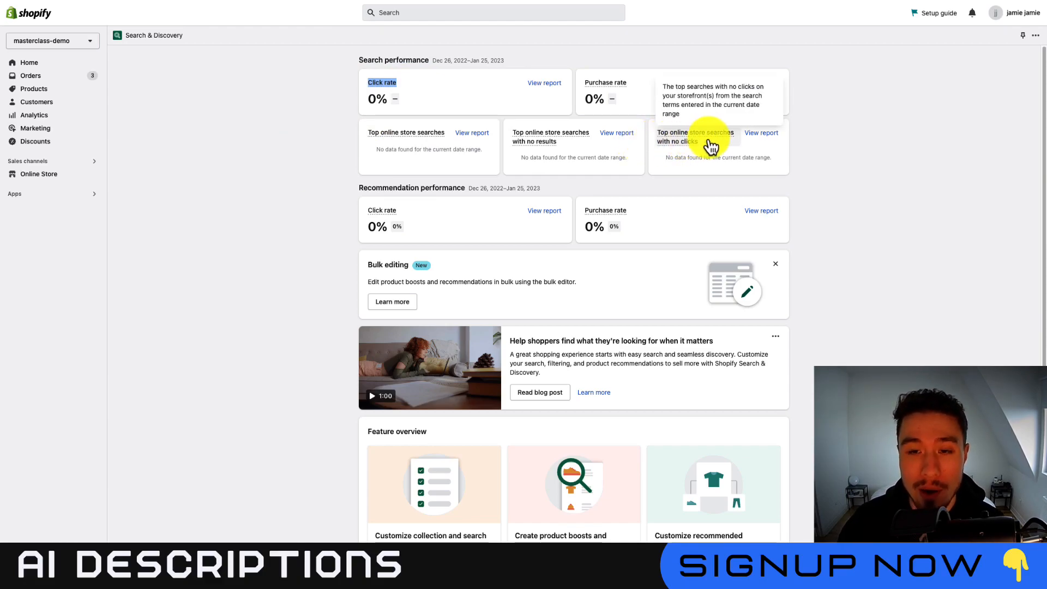
mouse_move(801, 188)
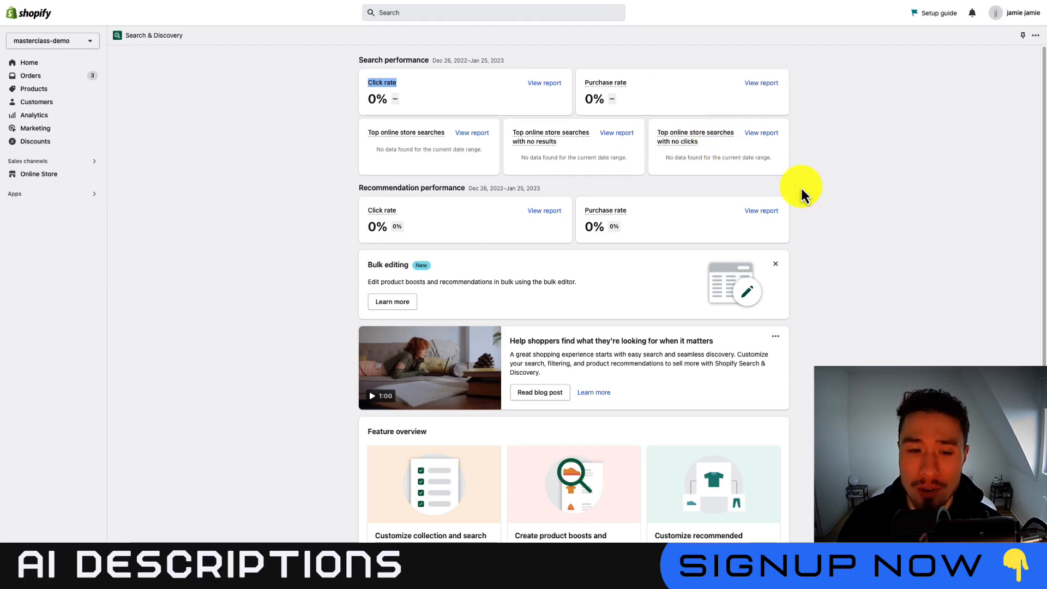
scroll("down", 3)
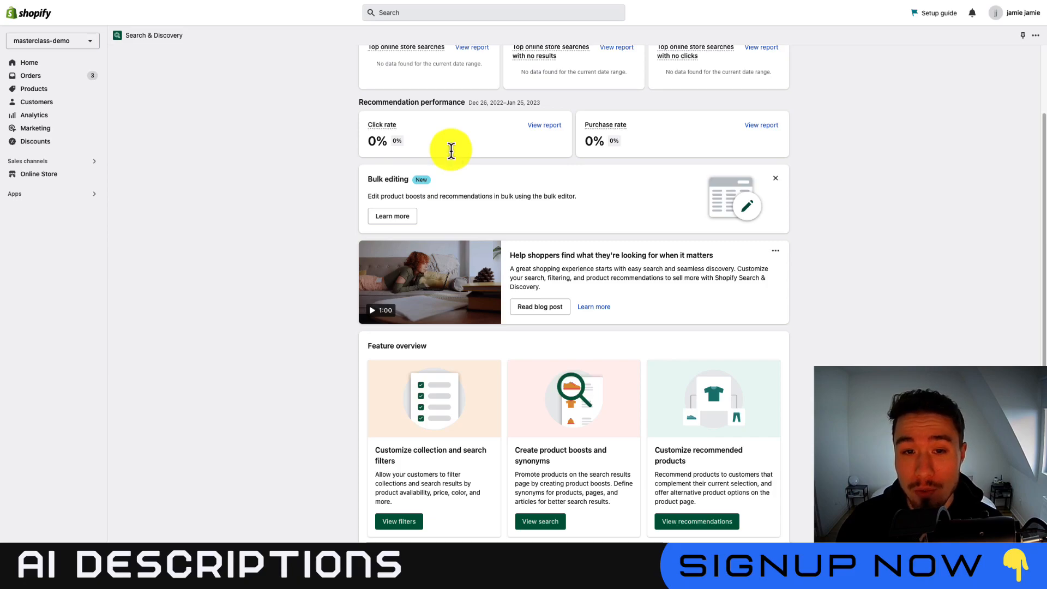
mouse_move(404, 183)
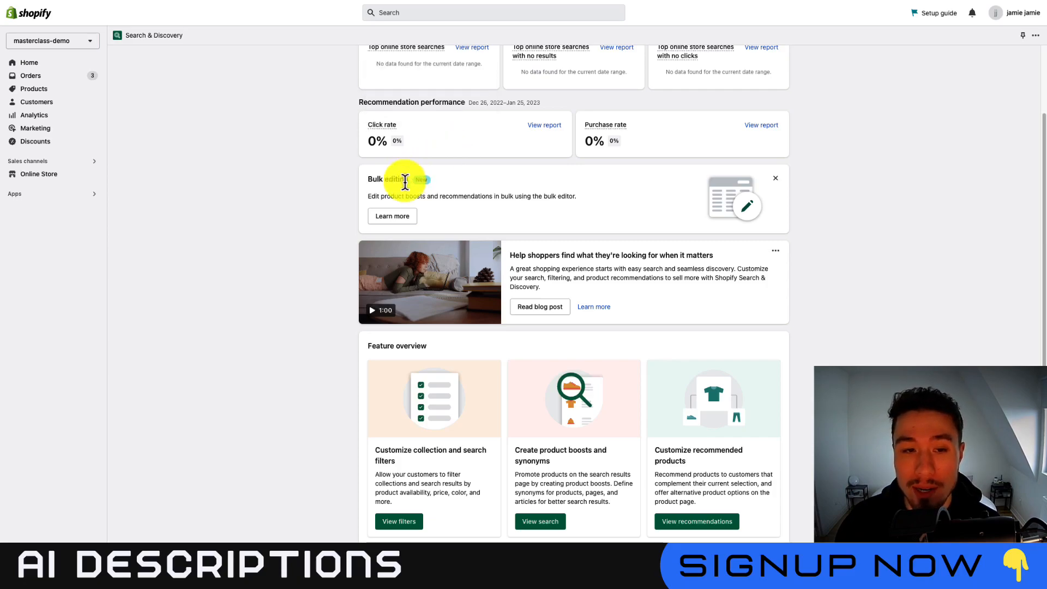
scroll("down", 3)
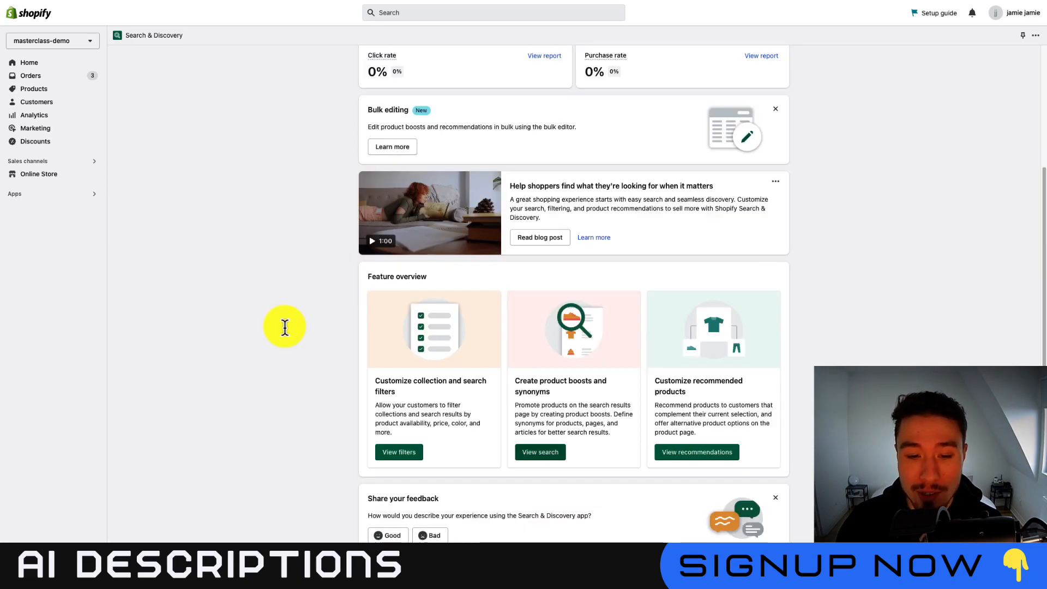
mouse_move(399, 451)
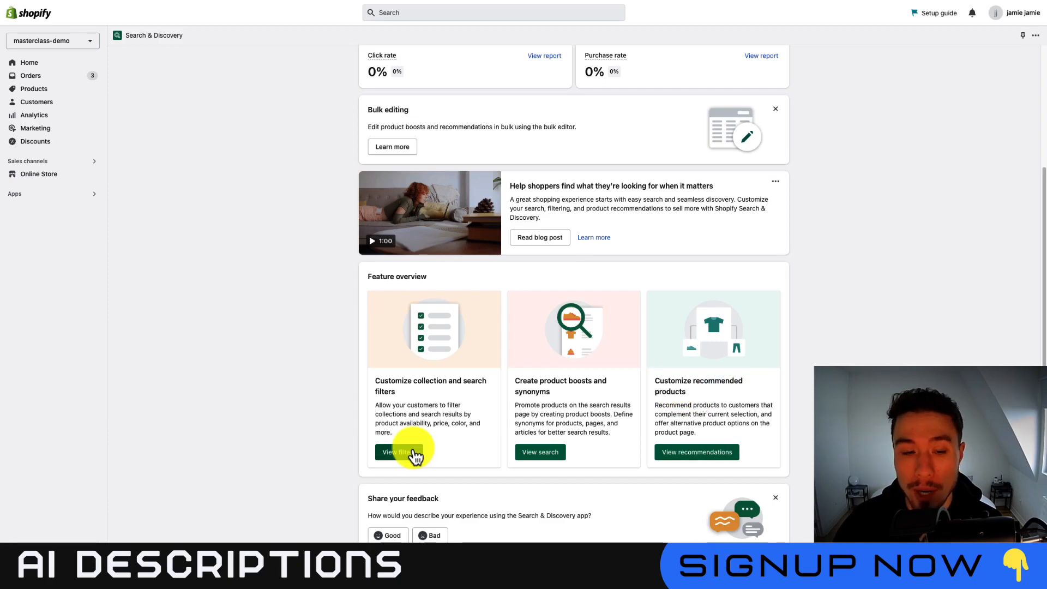
Step: Keep Availability and Price enabled as storefront filters and save the setup
left_click(399, 451)
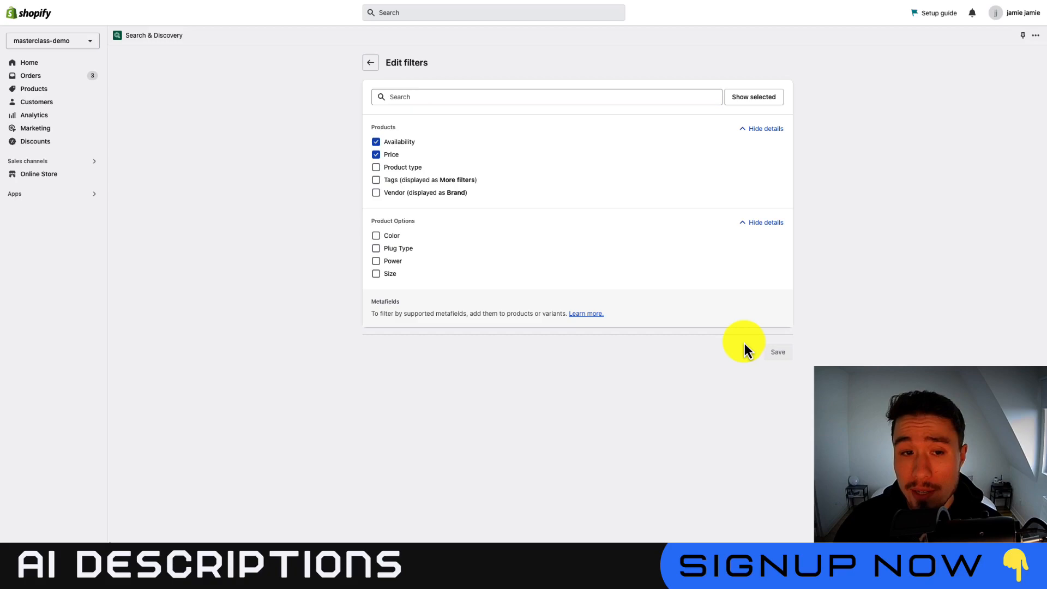
left_click(777, 353)
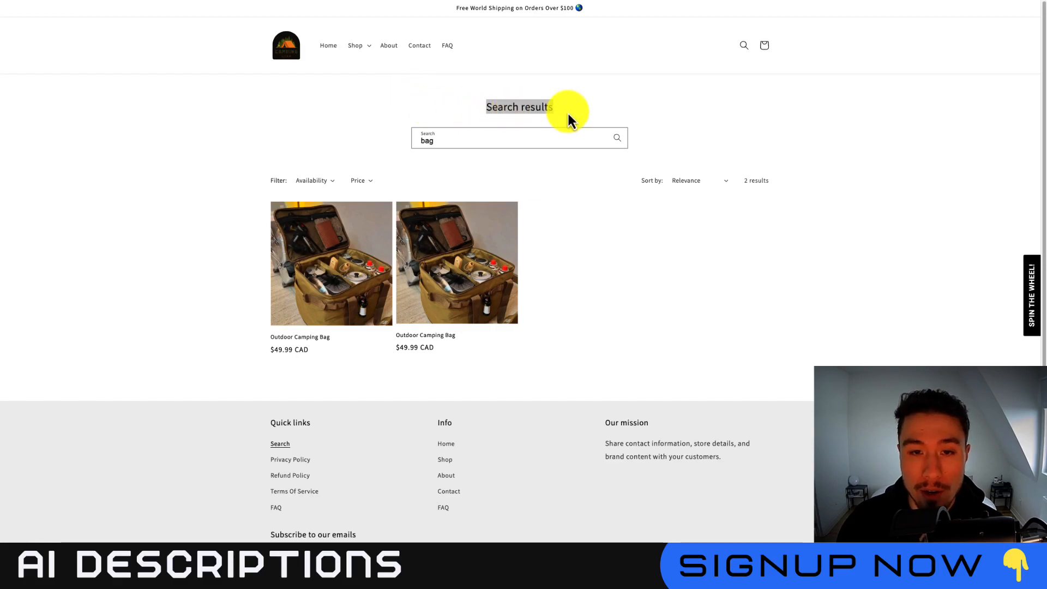
Step: Check the Price range and Availability filters on the storefront 'bag' search results
left_click(743, 44)
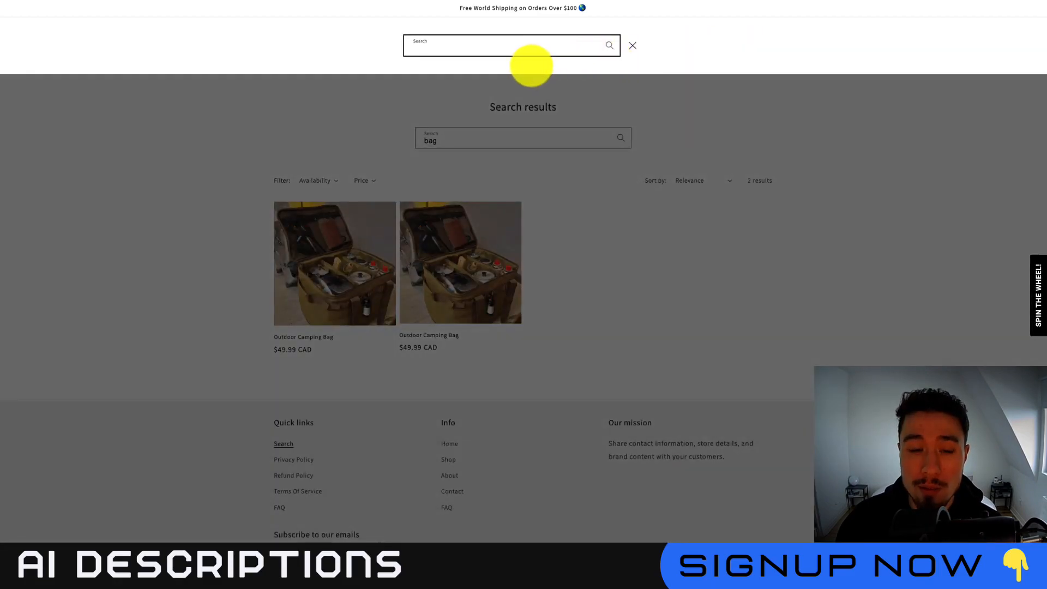
left_click(632, 46)
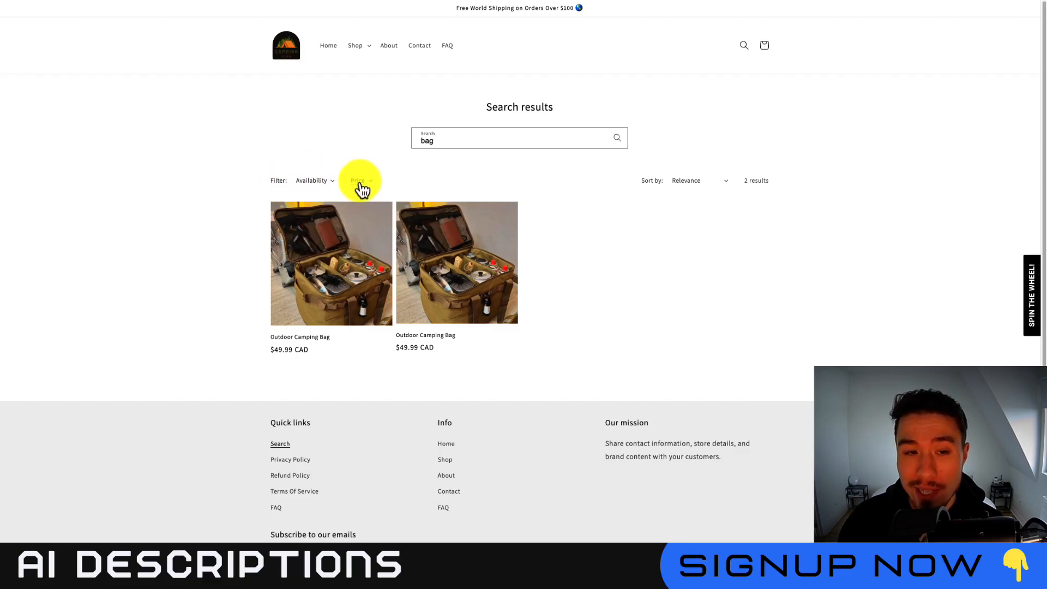
left_click(359, 180)
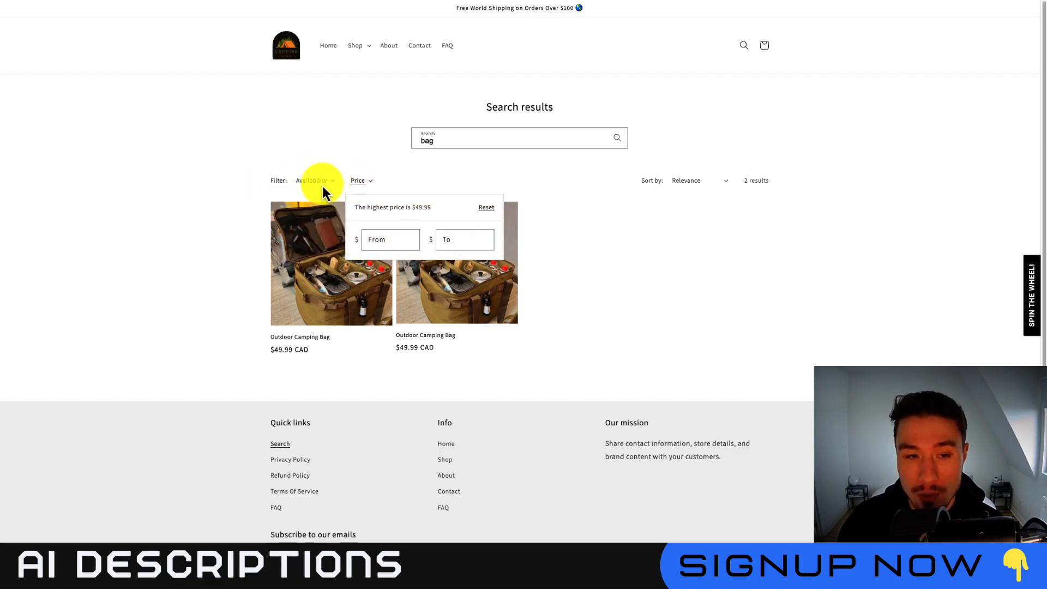
left_click(312, 180)
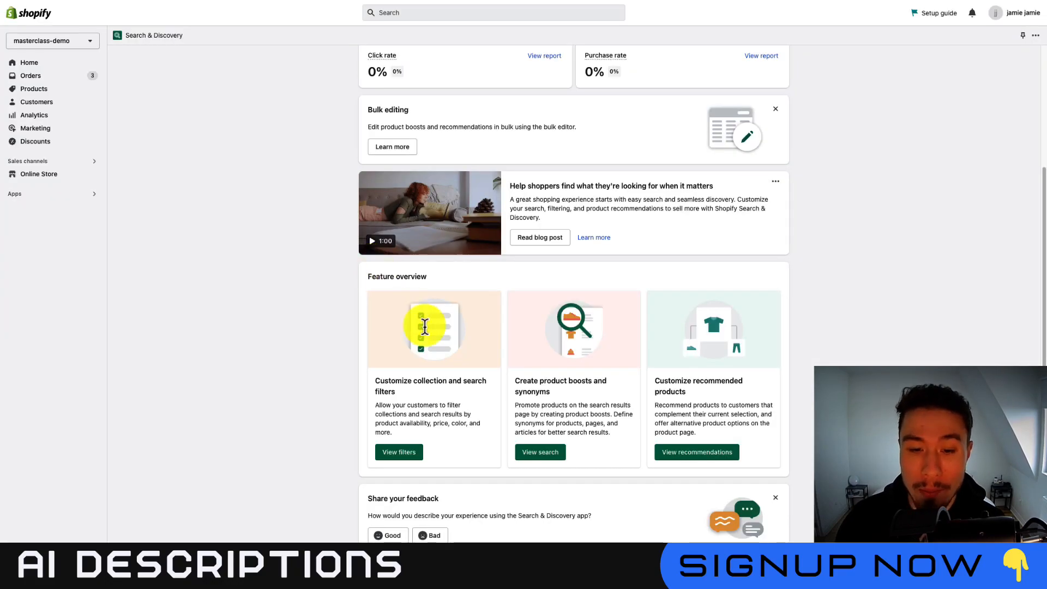
Step: Go to the search settings and start a new product boost
left_click(539, 451)
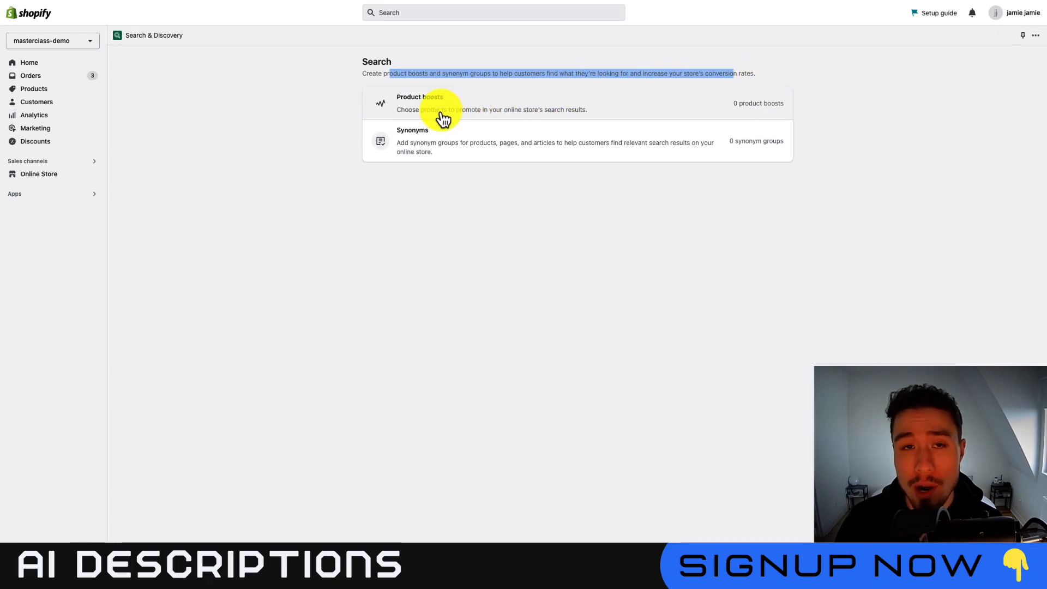
mouse_move(522, 117)
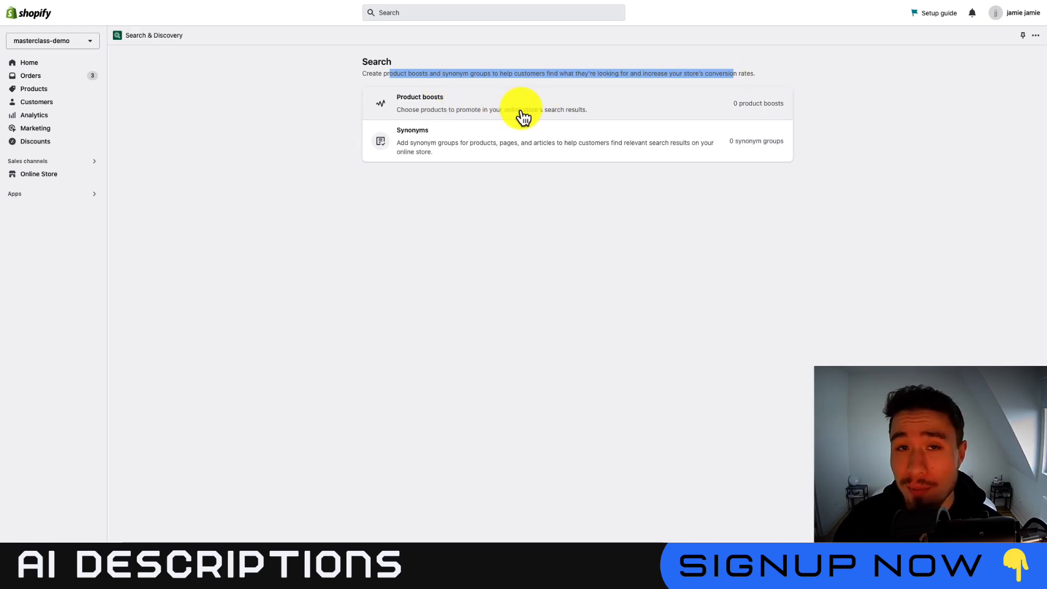
mouse_move(482, 130)
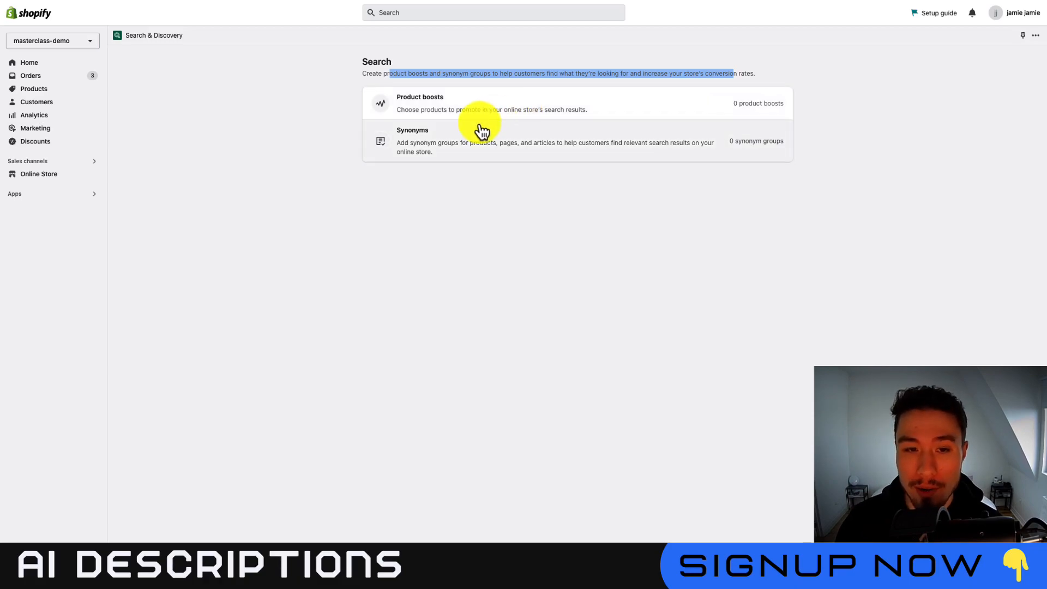
left_click(419, 102)
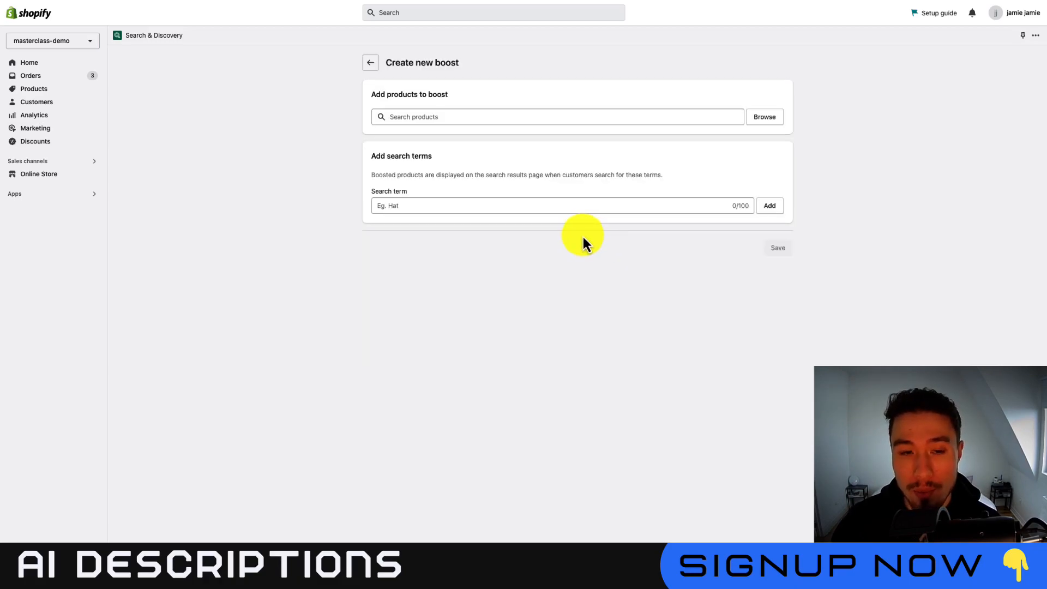
Step: Boost Framed canvas - TEST PRODUCT for the search terms 'canvas' and 'hat'
left_click(763, 117)
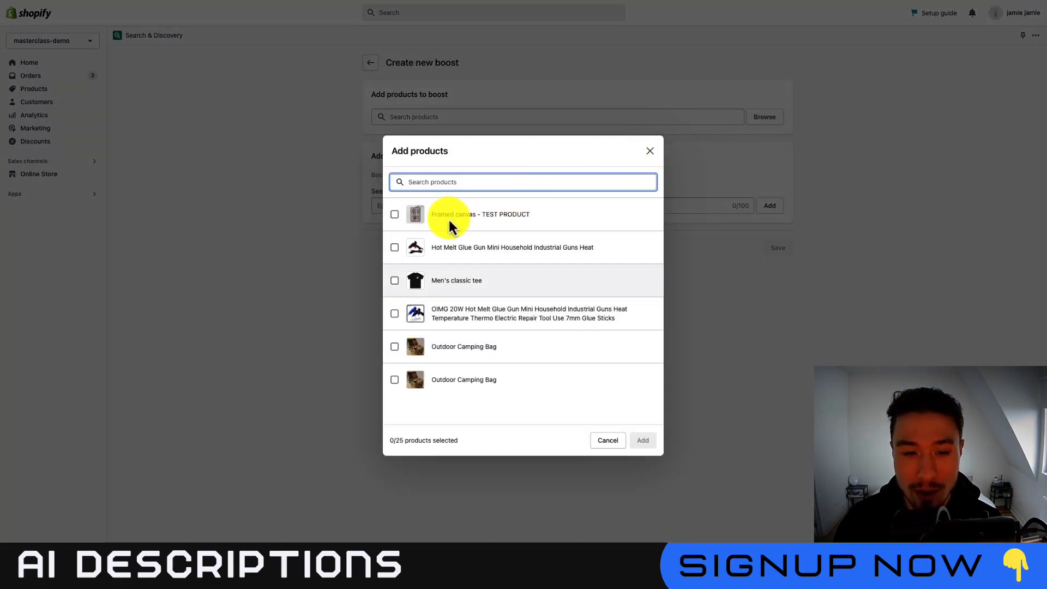
left_click(606, 439)
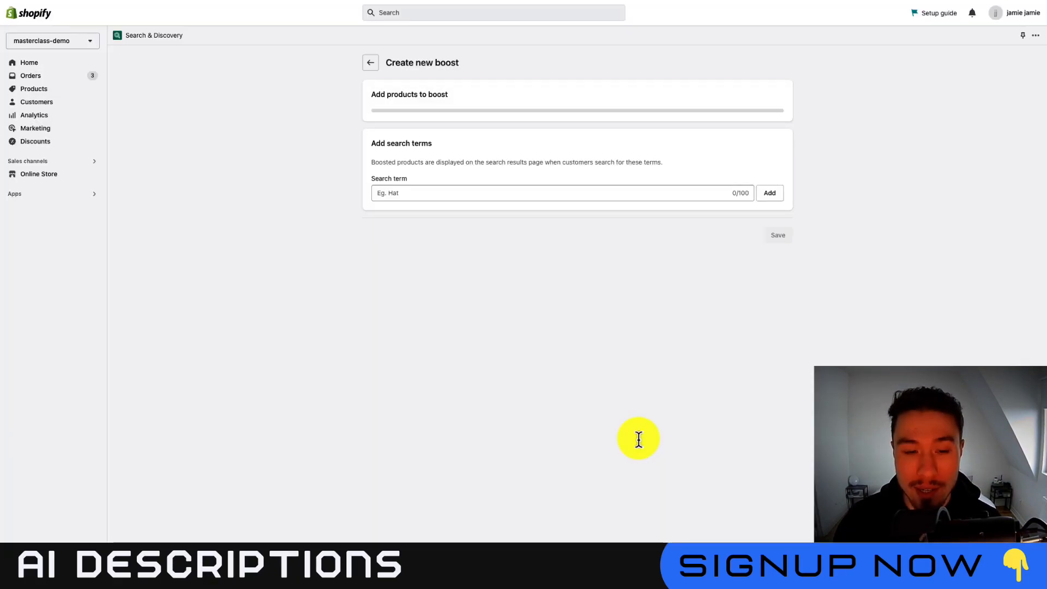
type("canva")
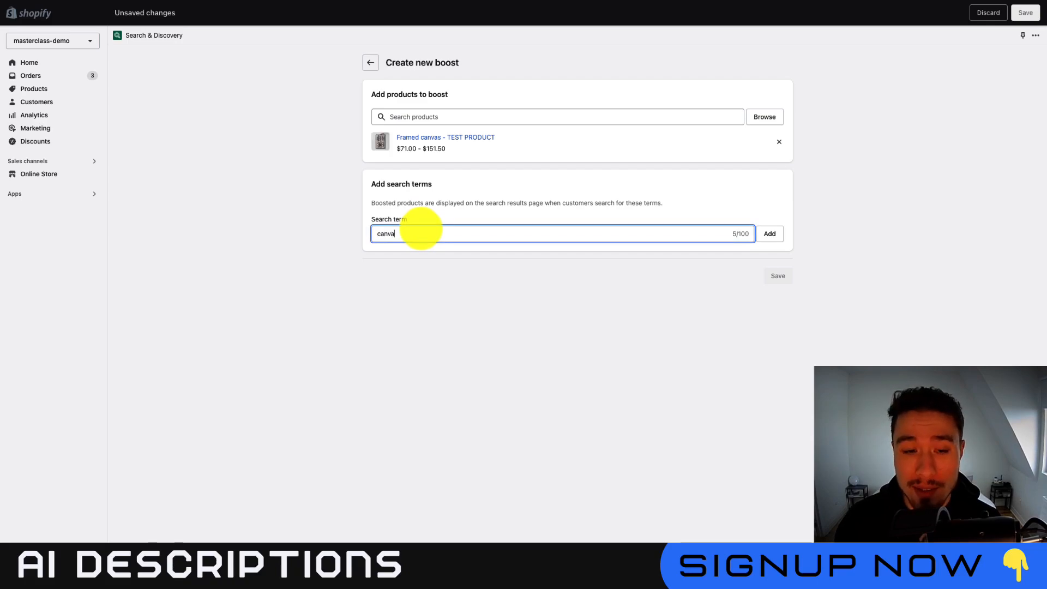
left_click(769, 234)
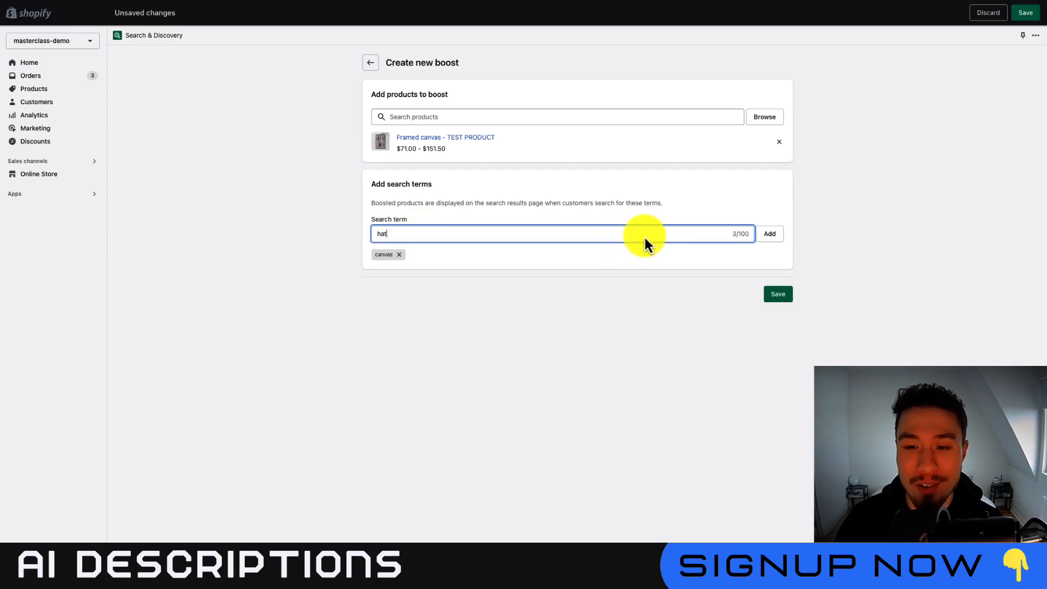
left_click(769, 233)
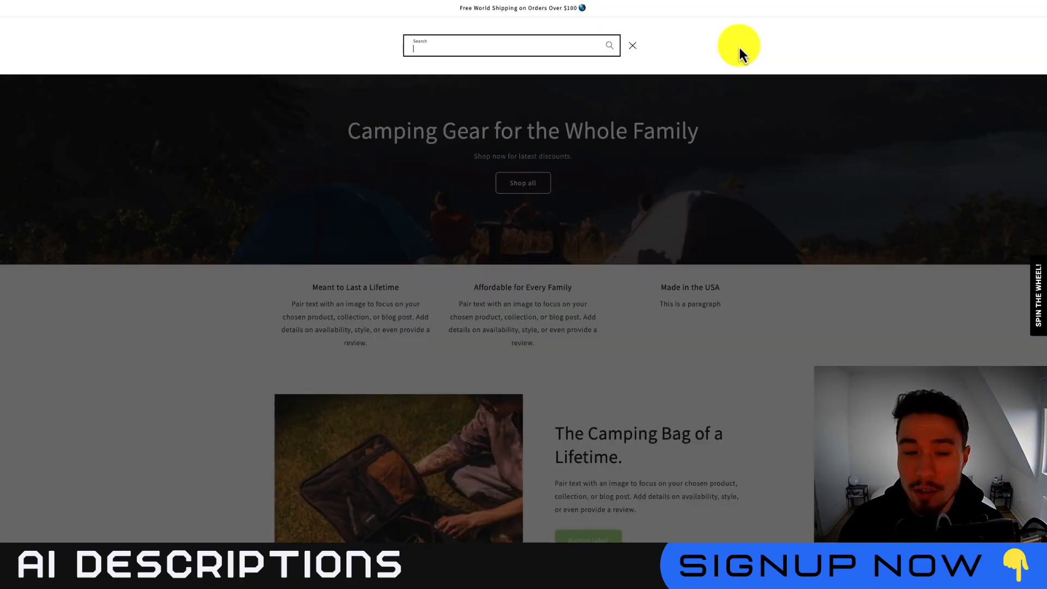
Step: Search 'hat' on the storefront and view the suggested Framed canvas product
type("hat")
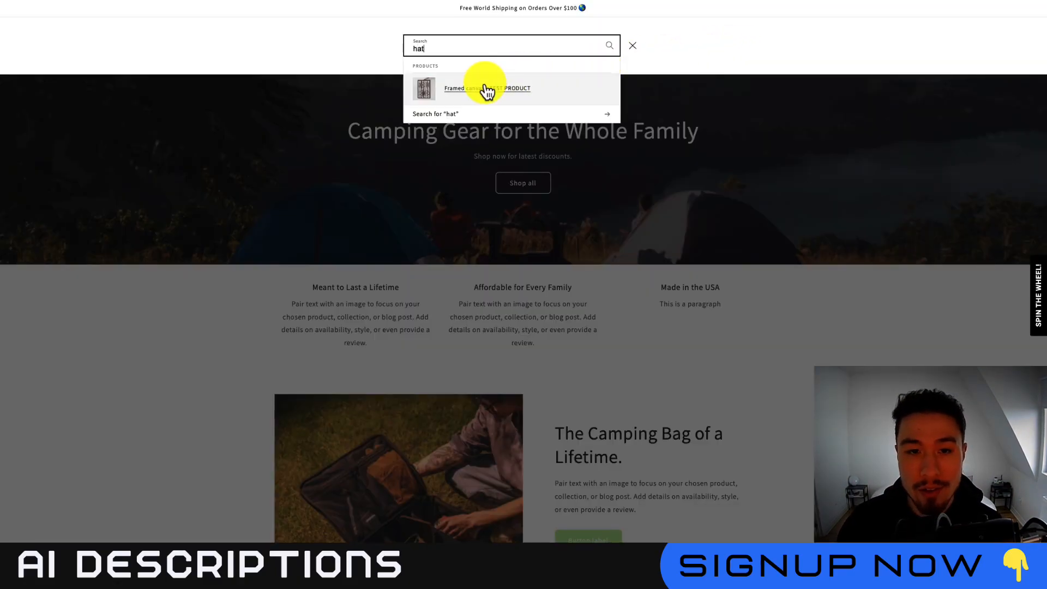
left_click(487, 88)
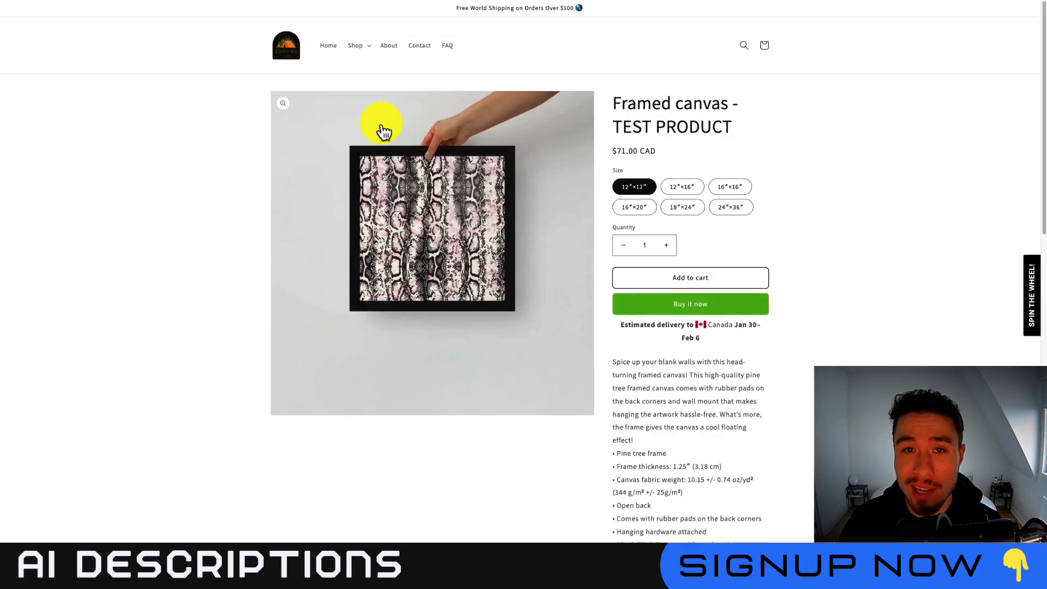
mouse_move(712, 53)
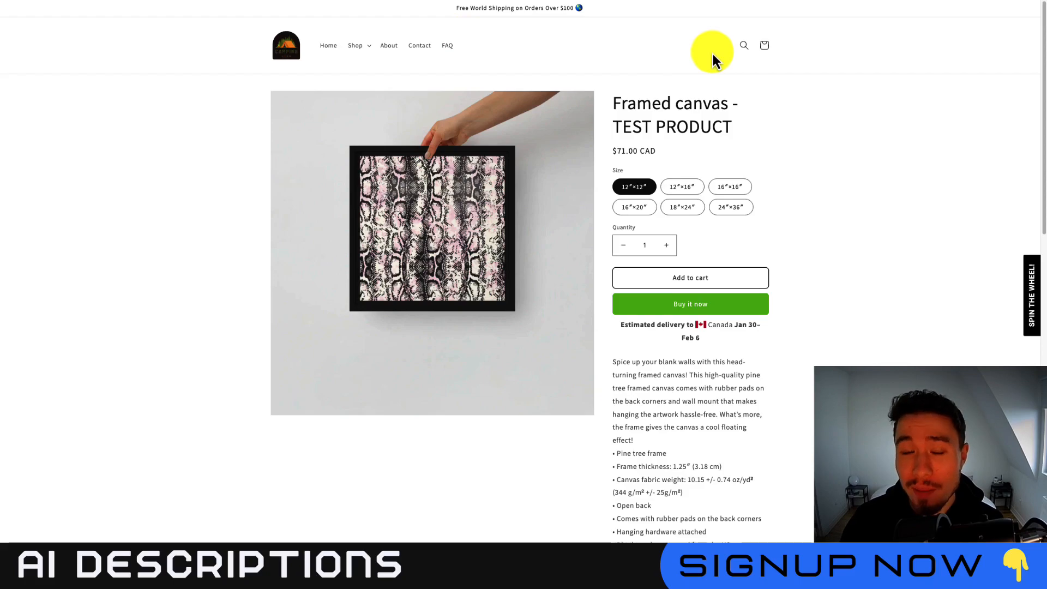
left_click(743, 45)
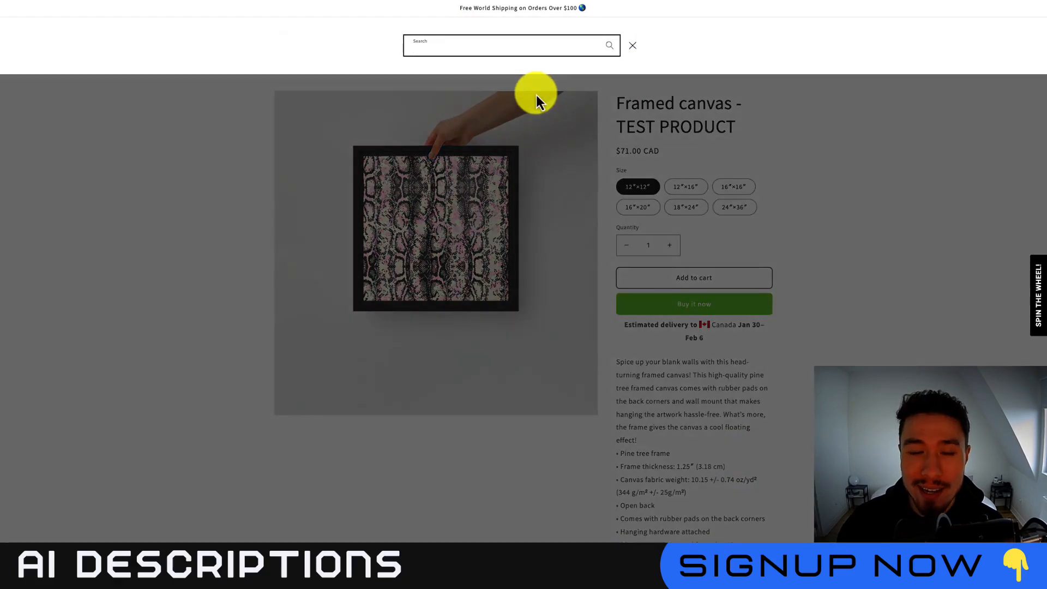
mouse_move(484, 4)
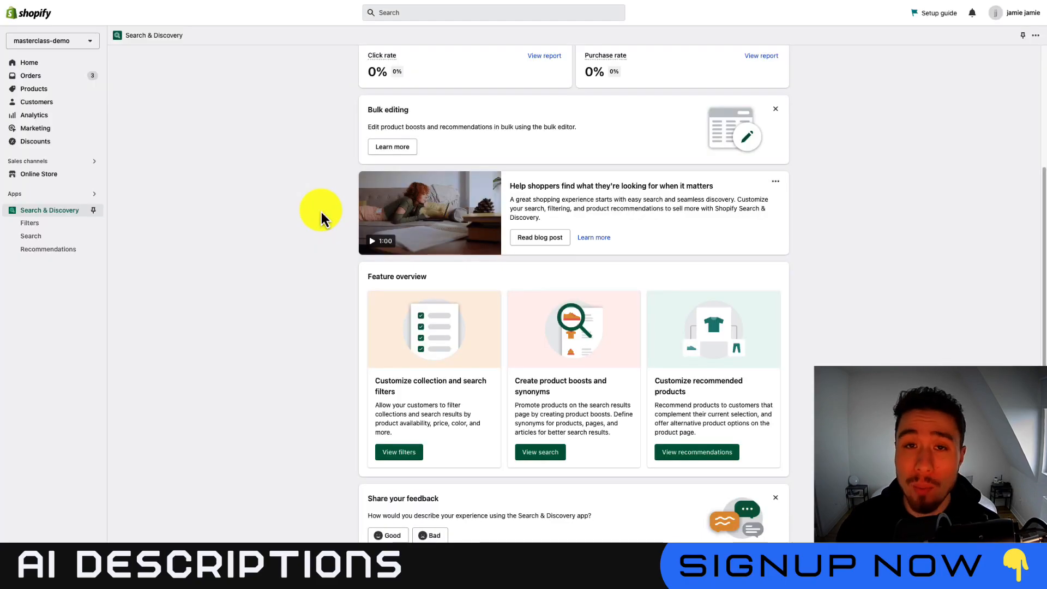
Step: Reach Synonyms under Search settings and start an empty synonym group
left_click(30, 235)
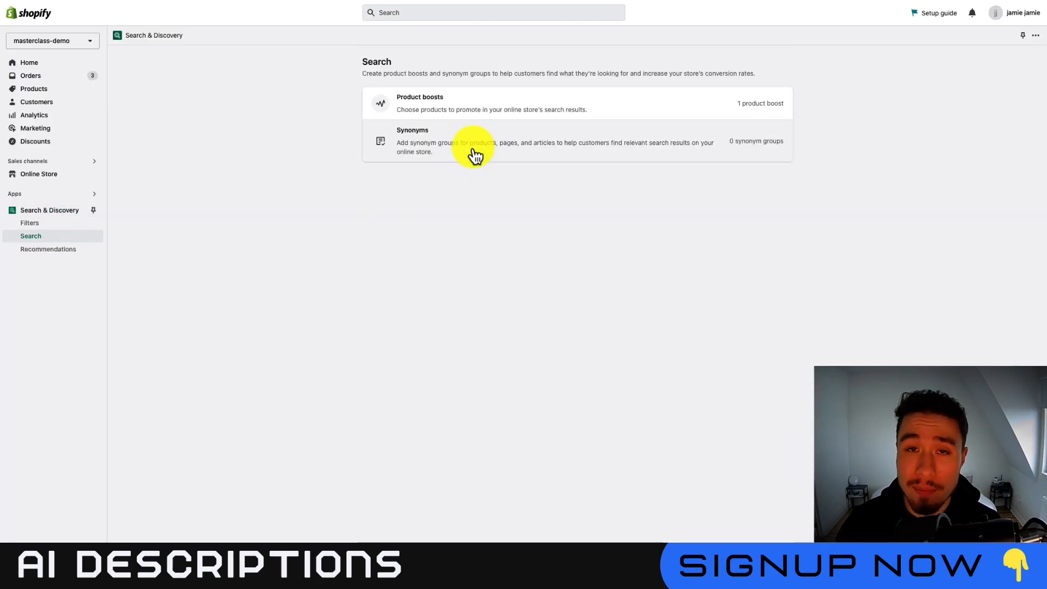
left_click(475, 141)
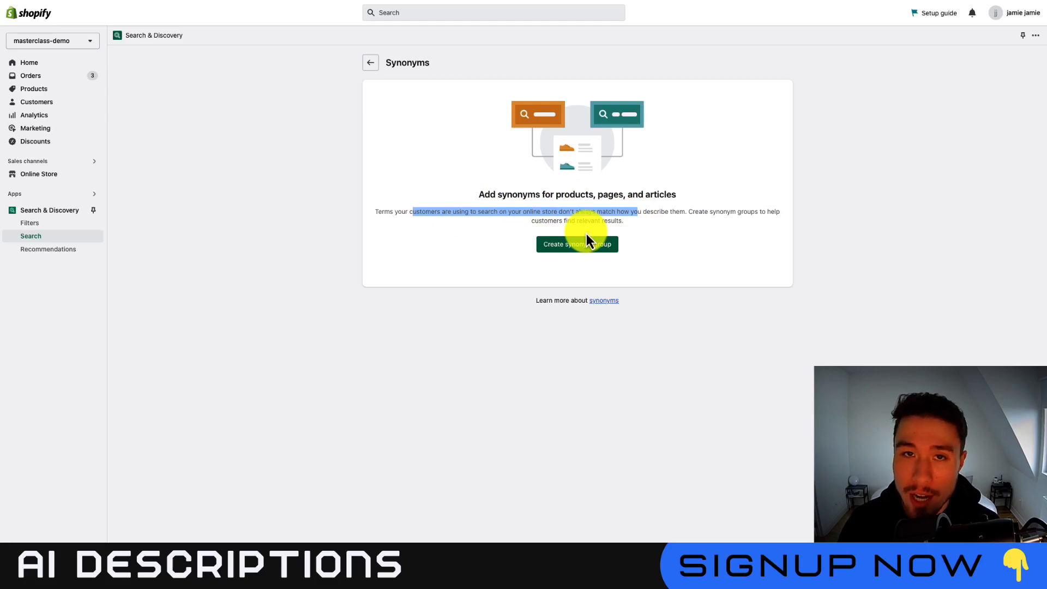
mouse_move(608, 245)
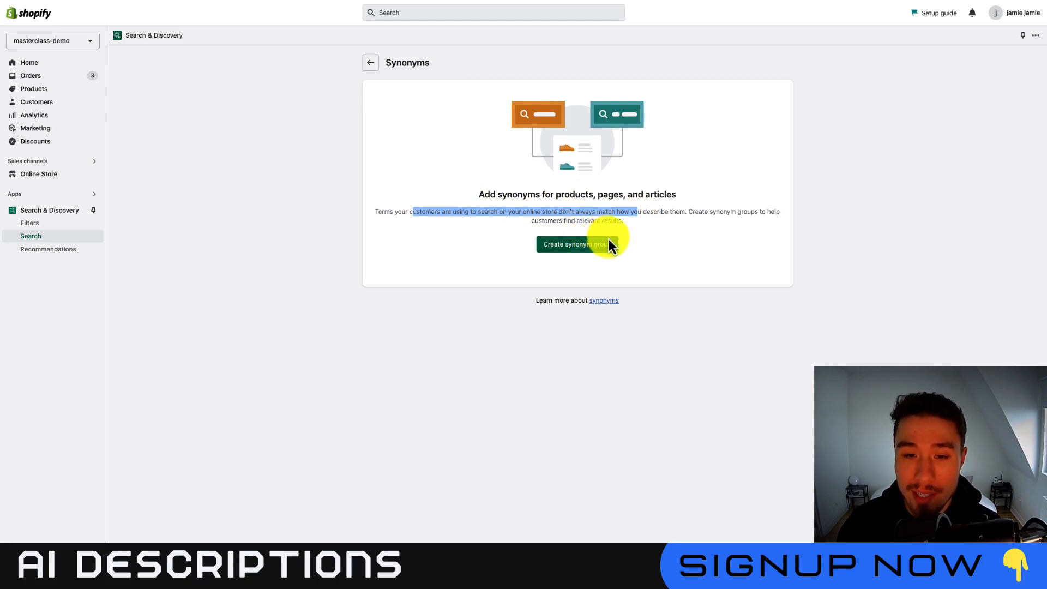
left_click(577, 243)
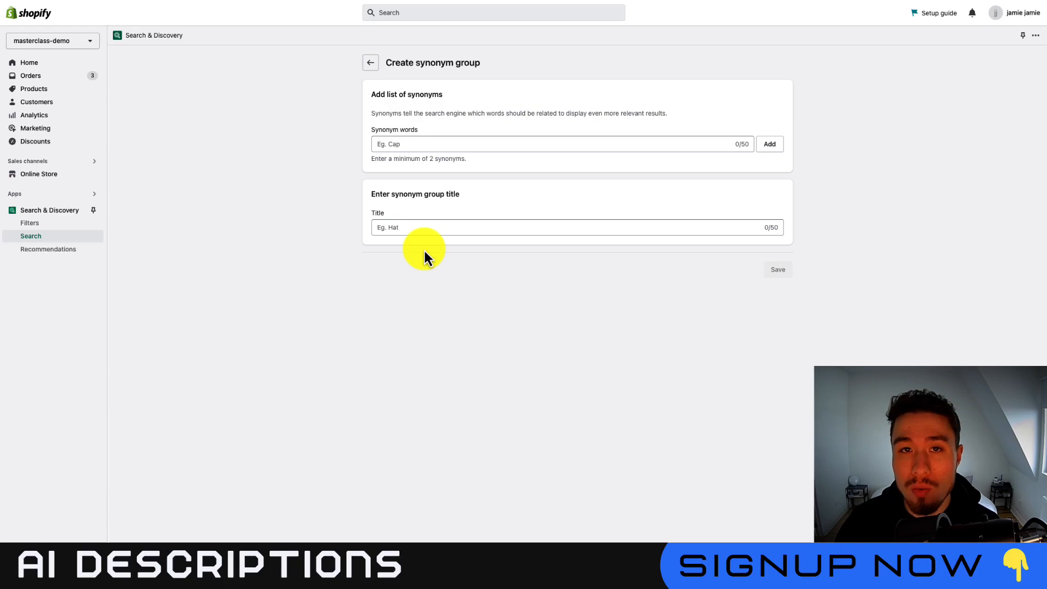
left_click(369, 62)
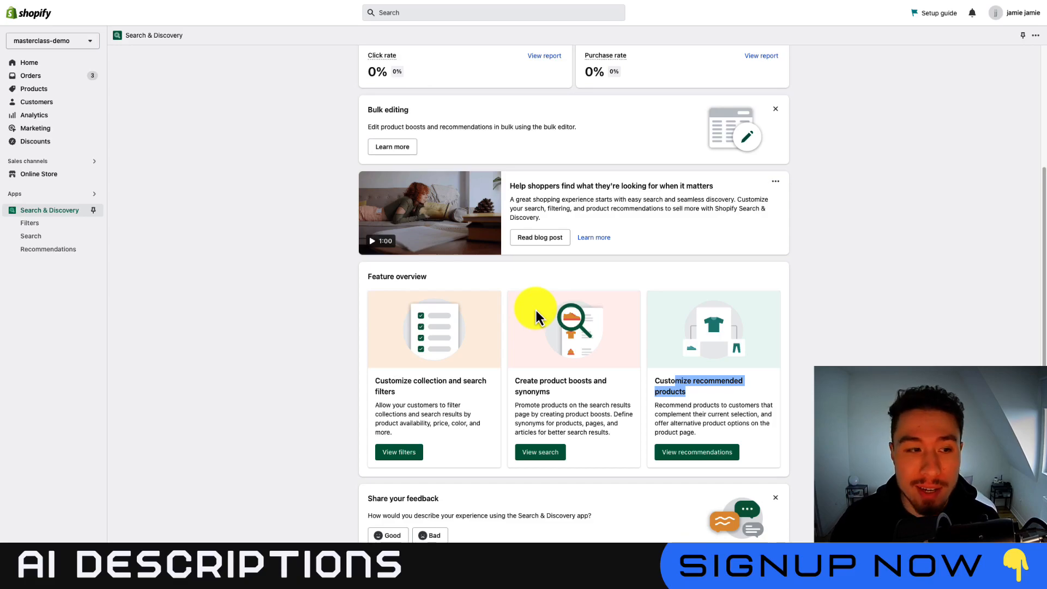
mouse_move(93, 209)
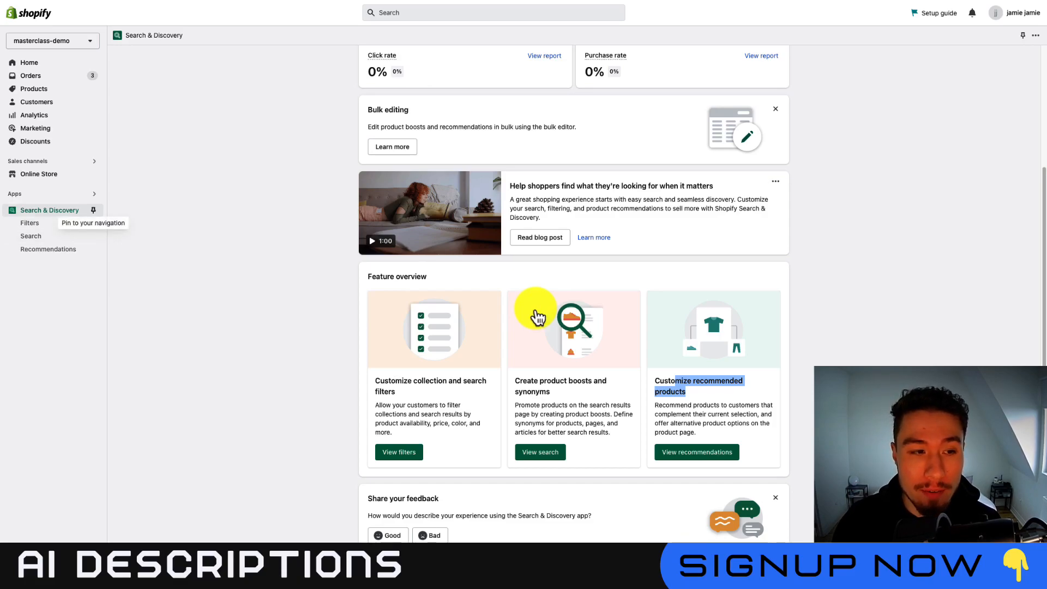
Step: Go to Recommendations in the Search & Discovery navigation
scroll("up", 3)
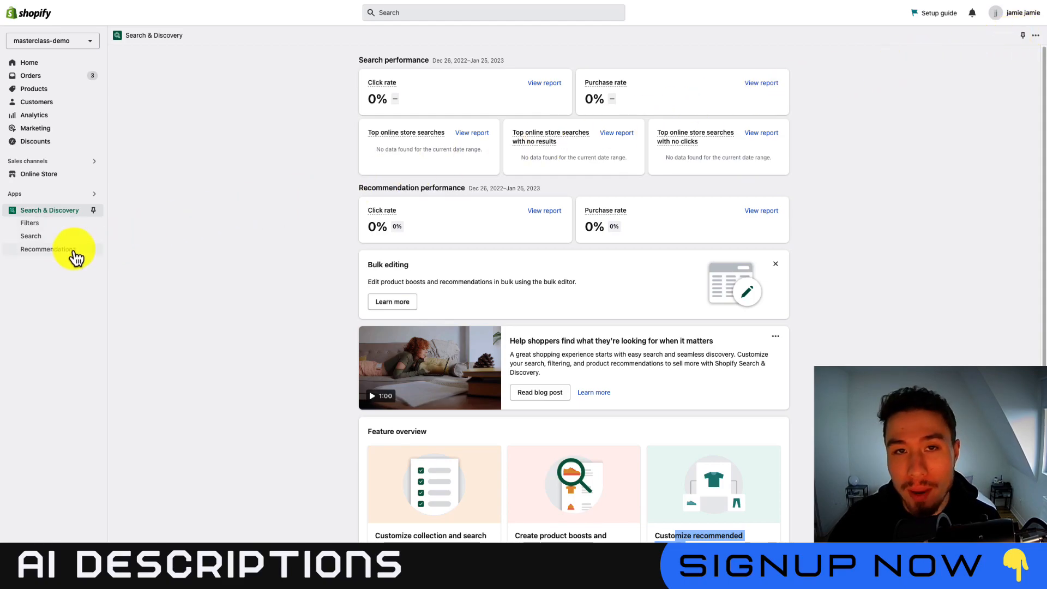
left_click(47, 248)
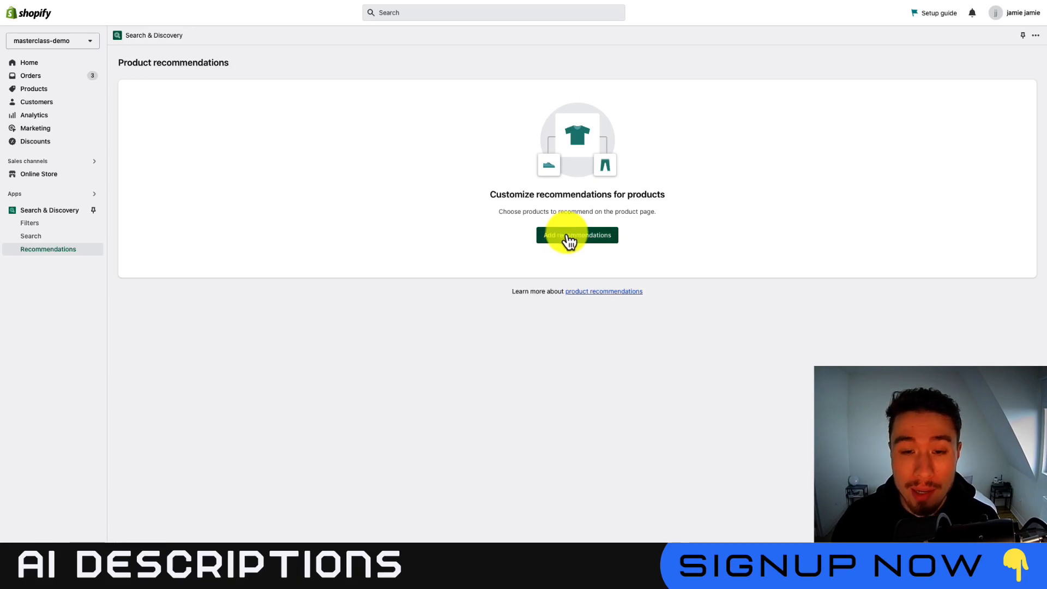
Step: Start recommendations for Framed canvas with Men's classic tee and glue gun as complementary
left_click(575, 236)
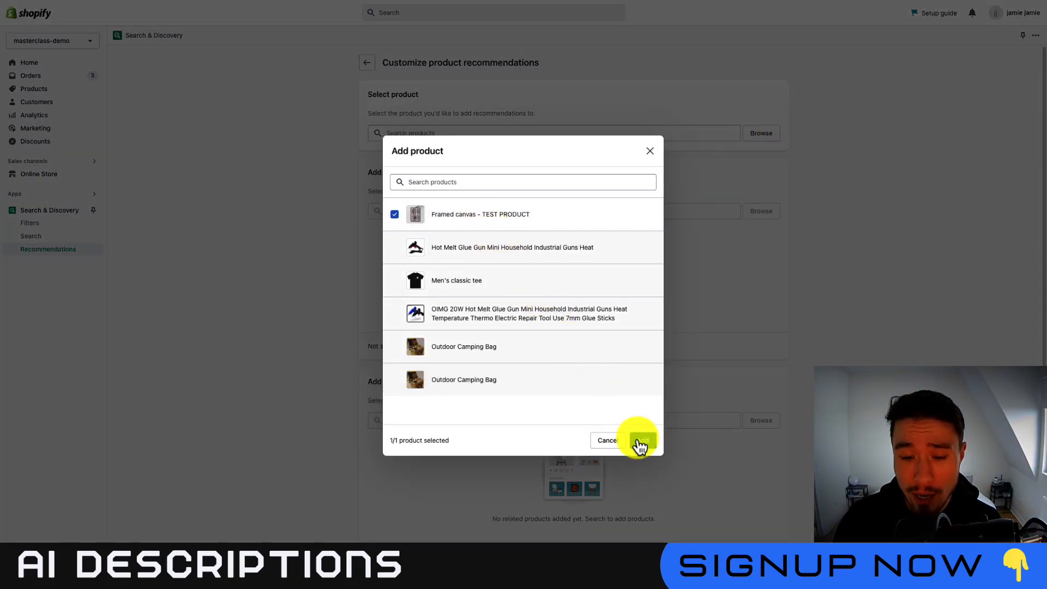
left_click(638, 440)
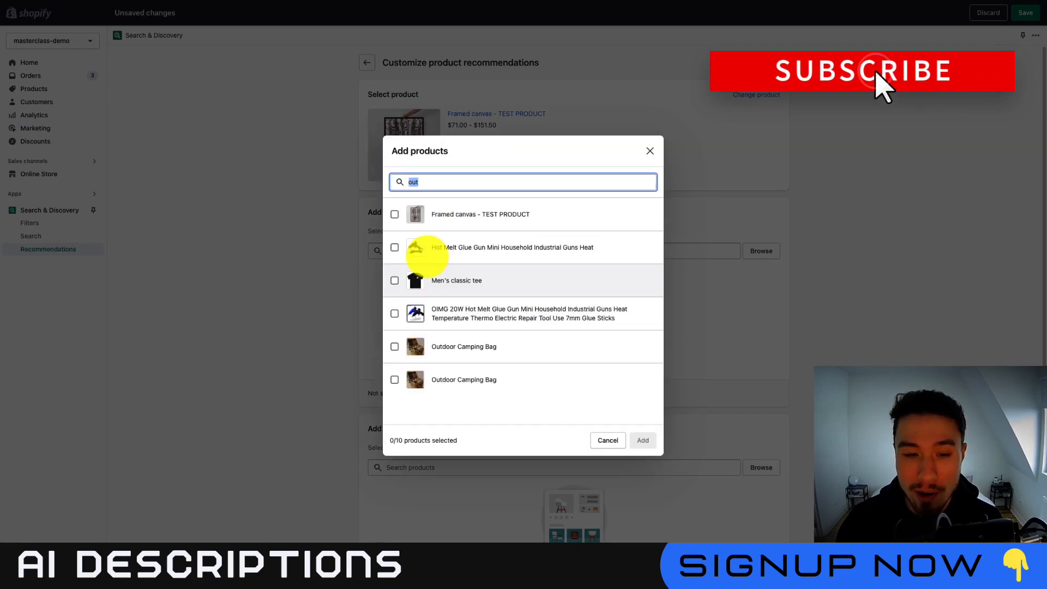
left_click(395, 281)
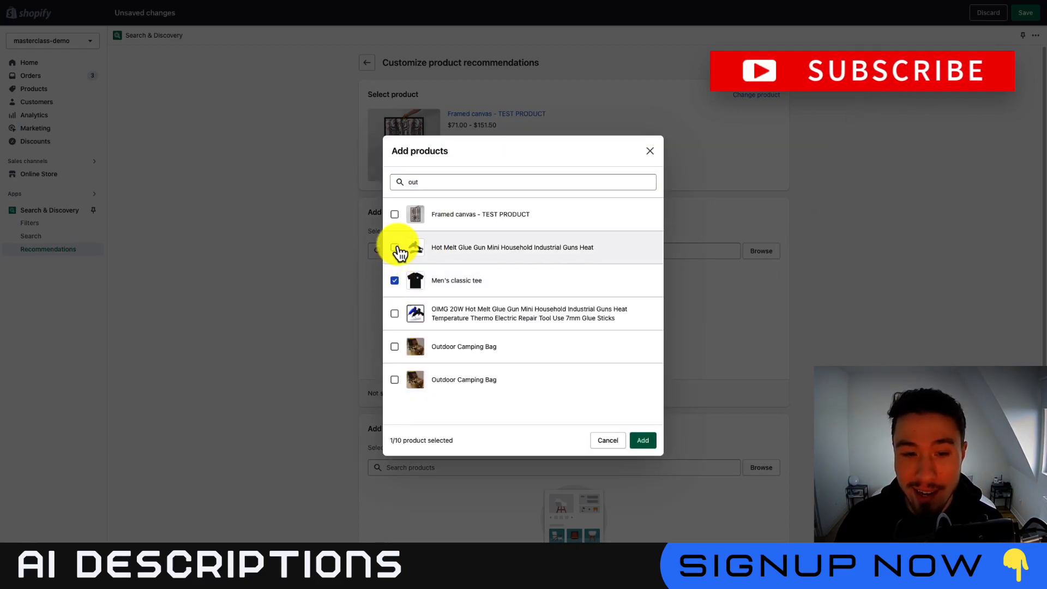
left_click(641, 440)
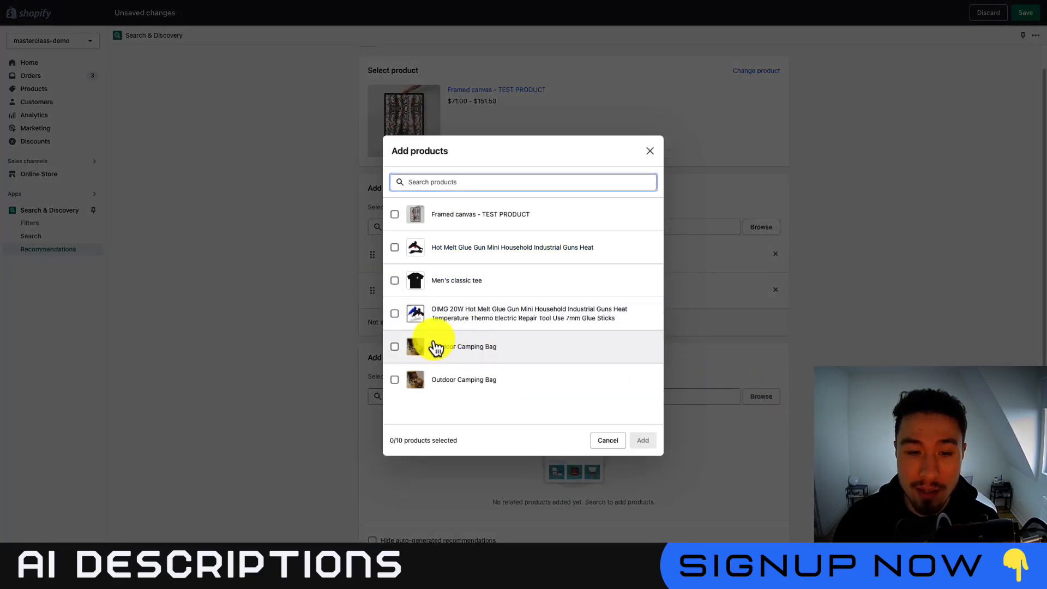
Step: Add the two Outdoor Camping Bags as related products and save the recommendations
left_click(607, 439)
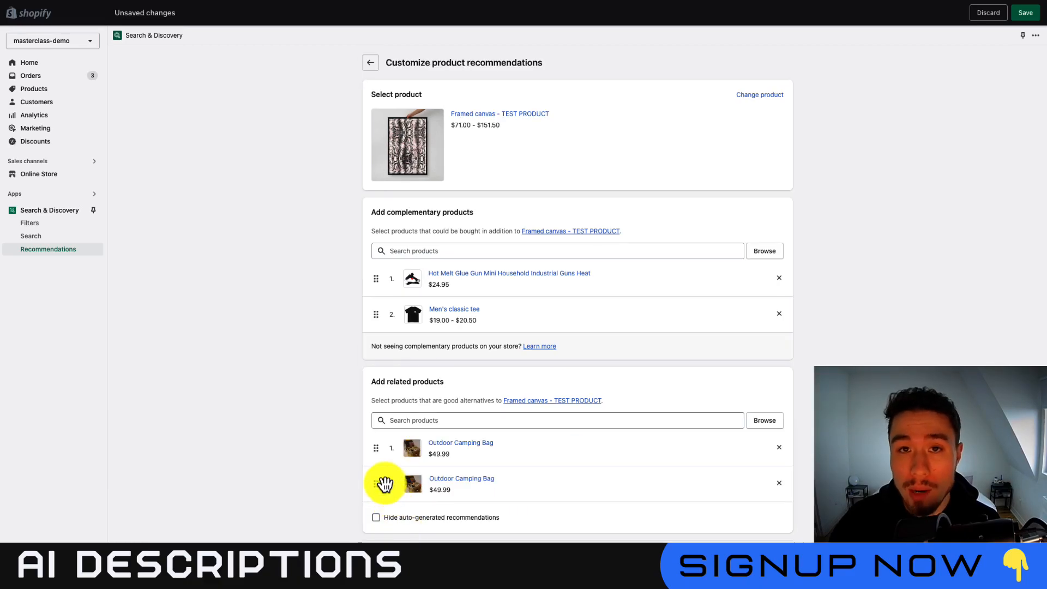
left_click(1025, 12)
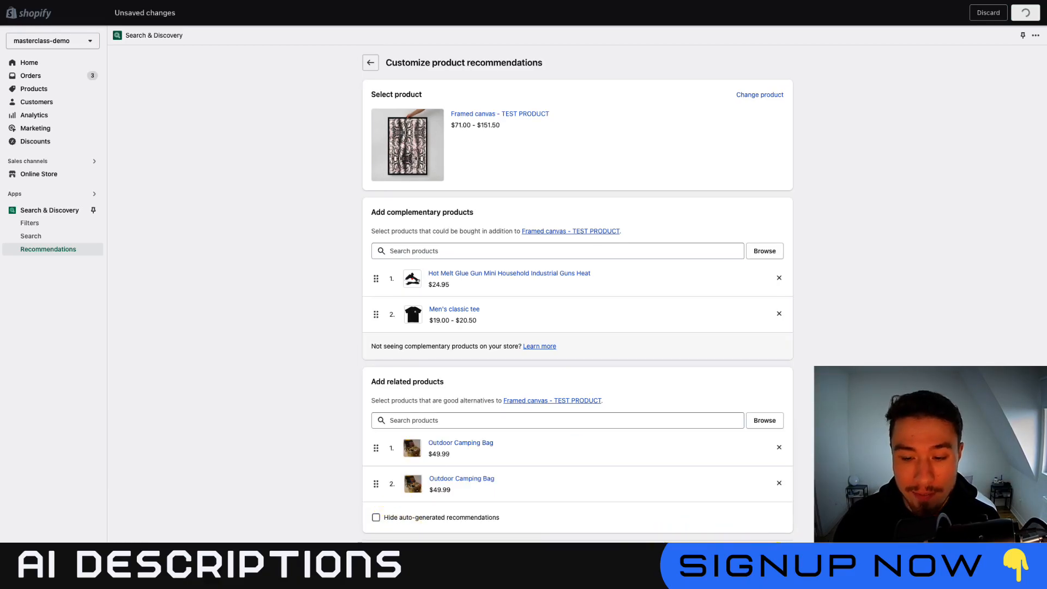
left_click(371, 62)
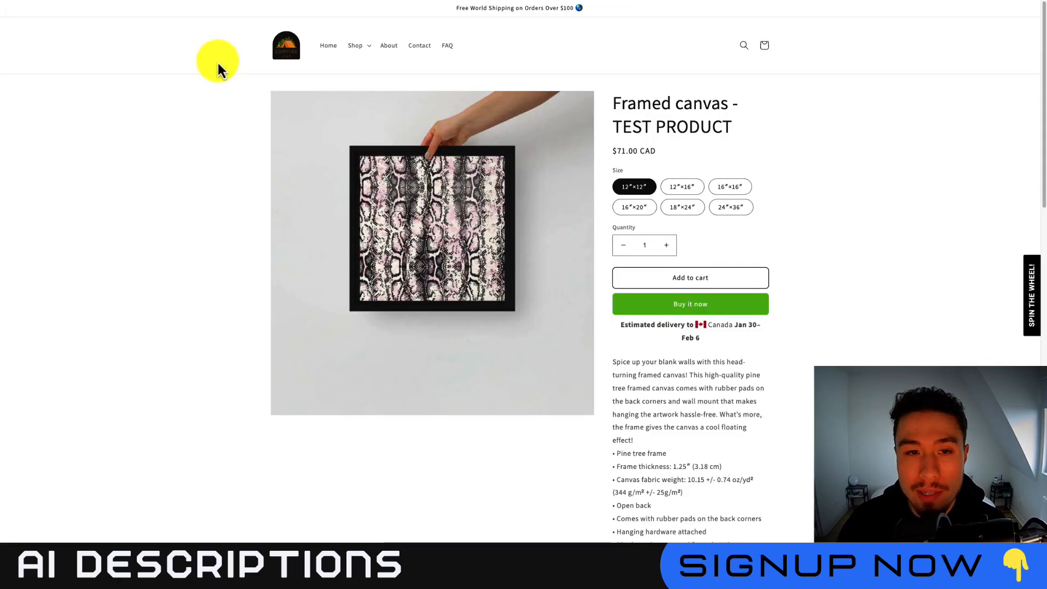
mouse_move(654, 99)
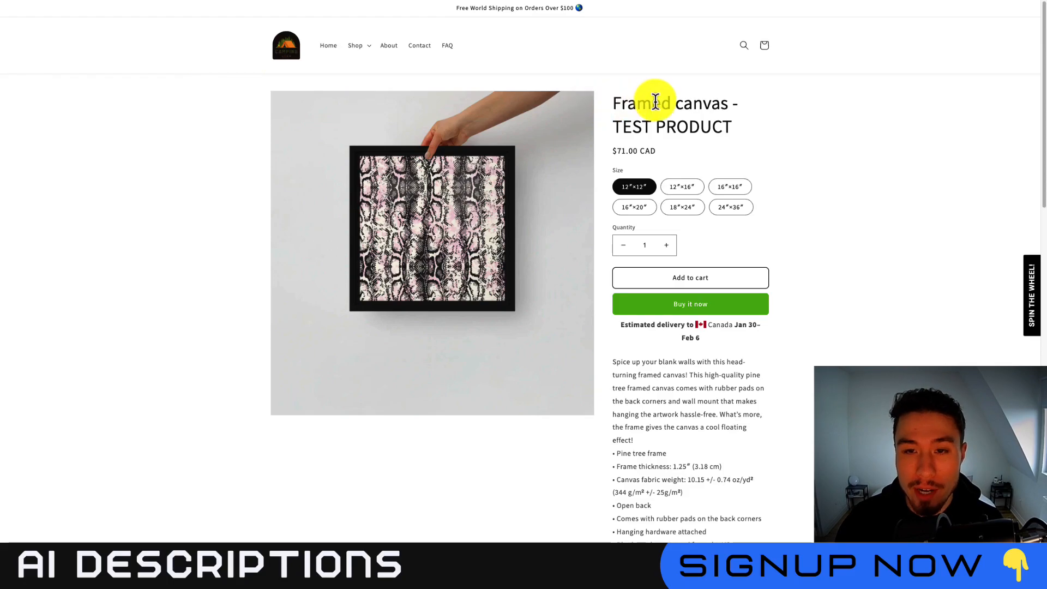
Step: Scroll the Framed canvas product page to see both camping bags under You may also like
scroll("down", 3)
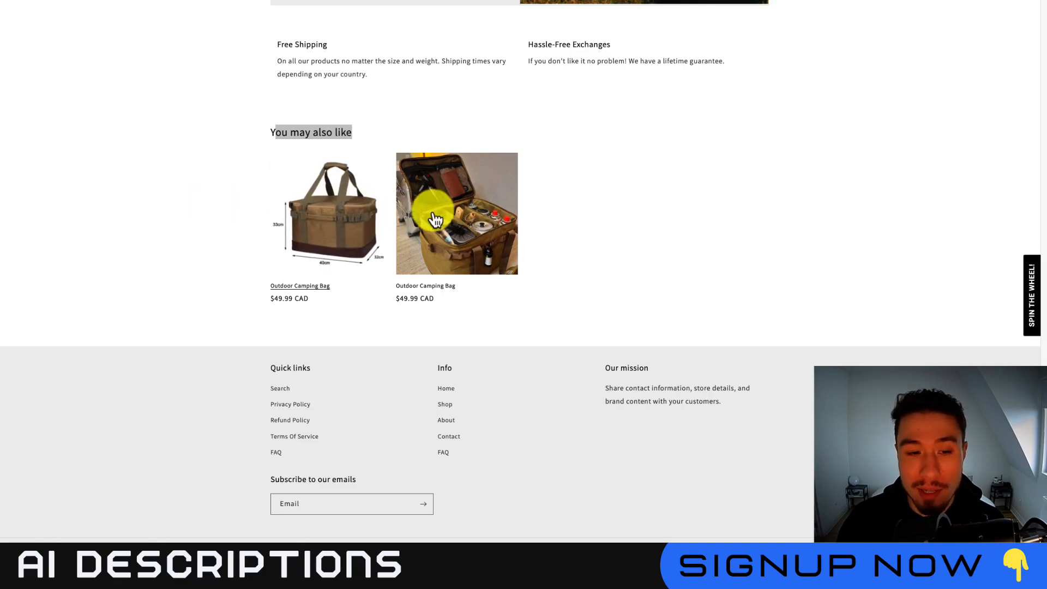
scroll("up", 3)
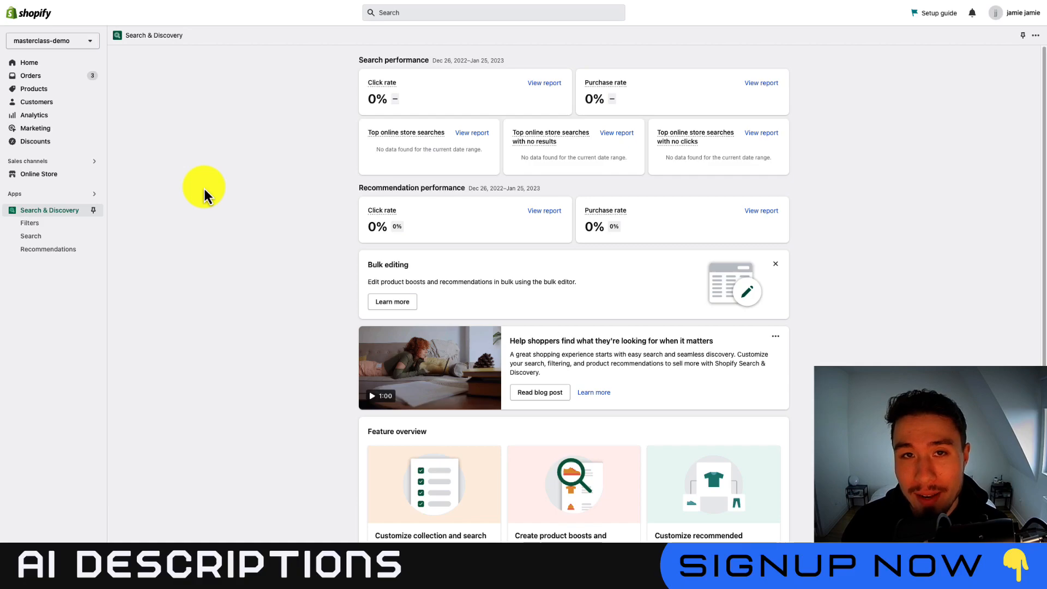
mouse_move(237, 202)
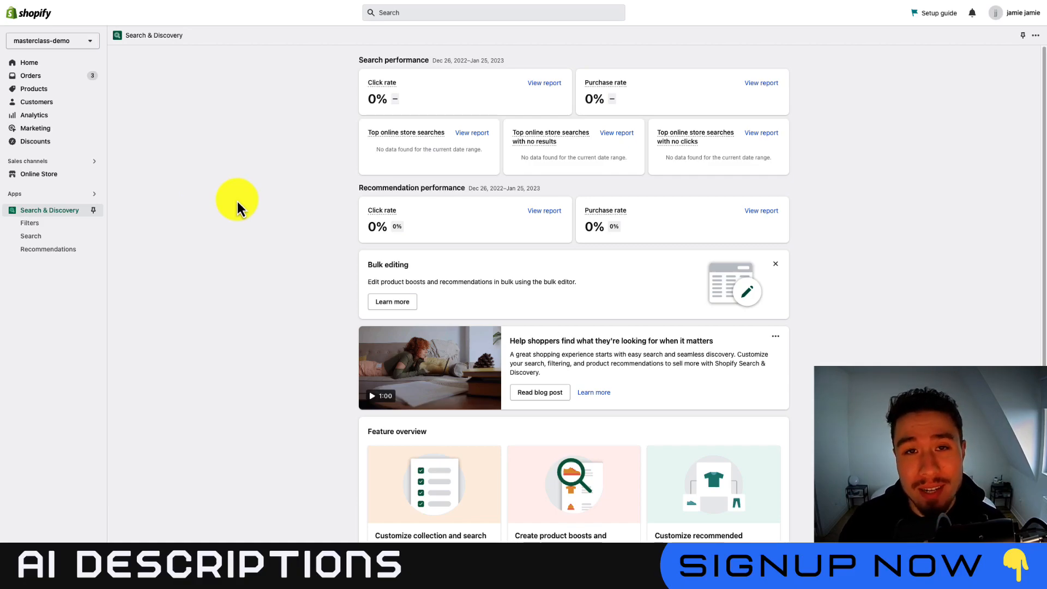
mouse_move(274, 174)
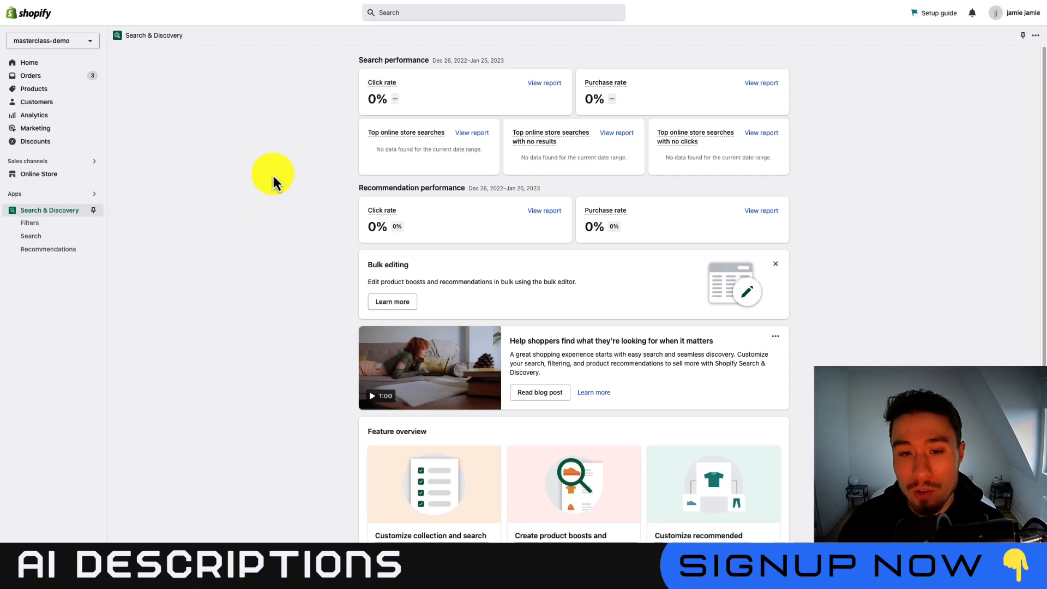
scroll("down", 3)
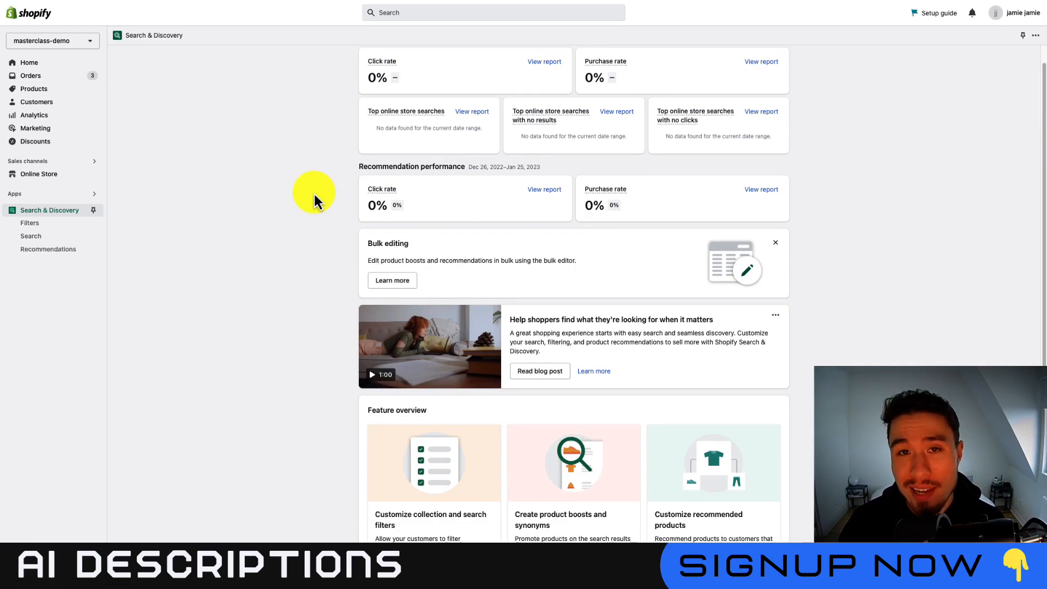
scroll("up", 3)
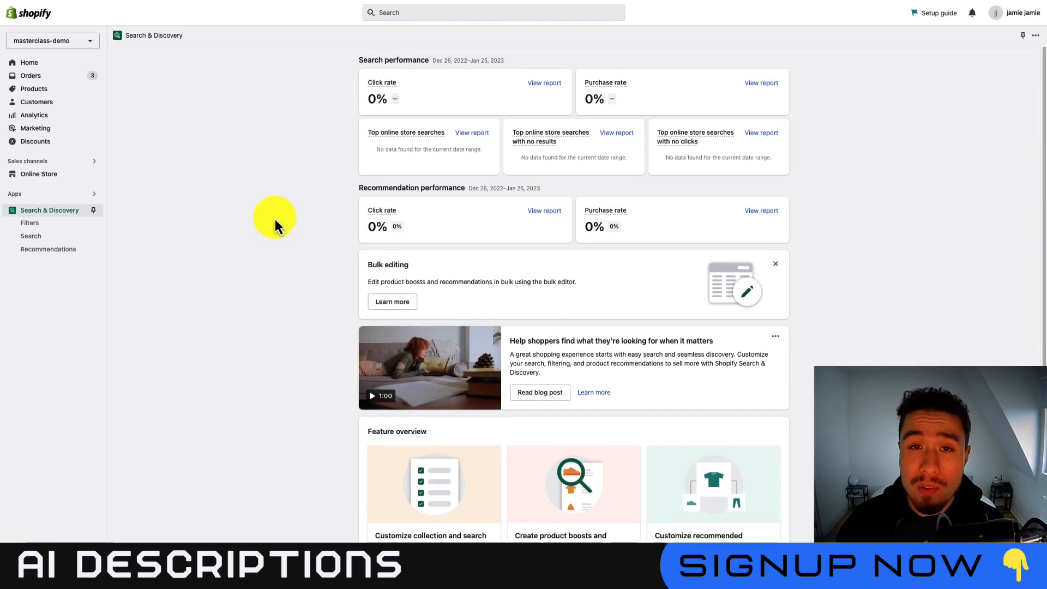
mouse_move(170, 57)
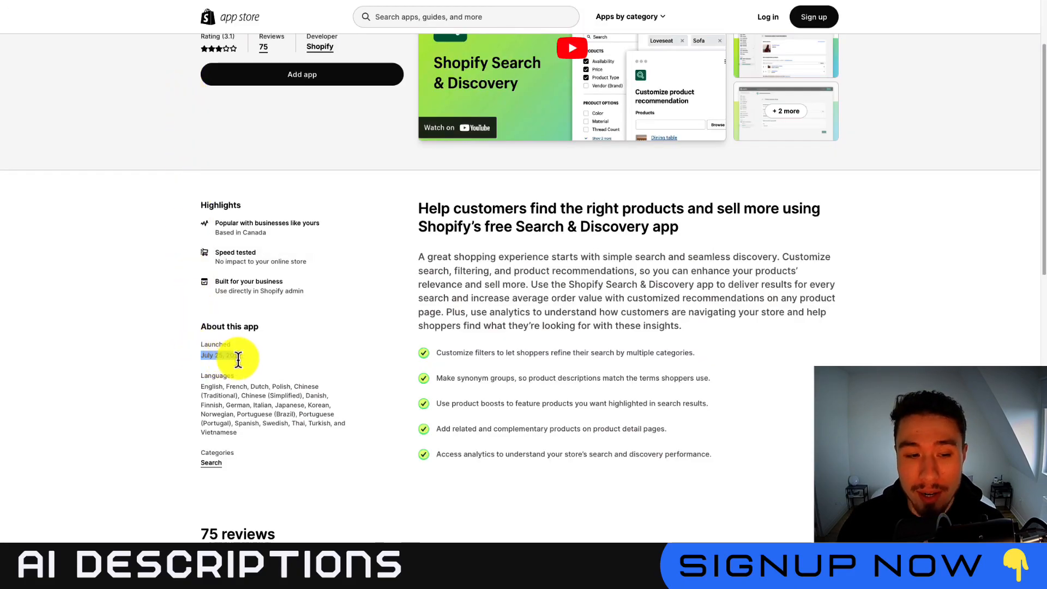
scroll("up", 3)
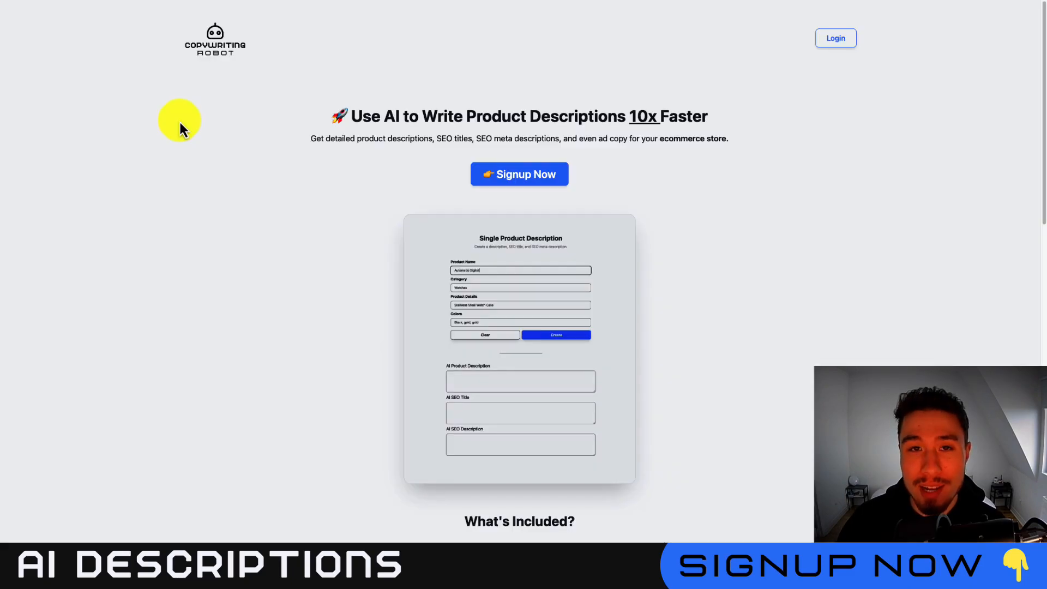
Step: Enter 'Watch' as the product name and generate an AI product description
type("Watch")
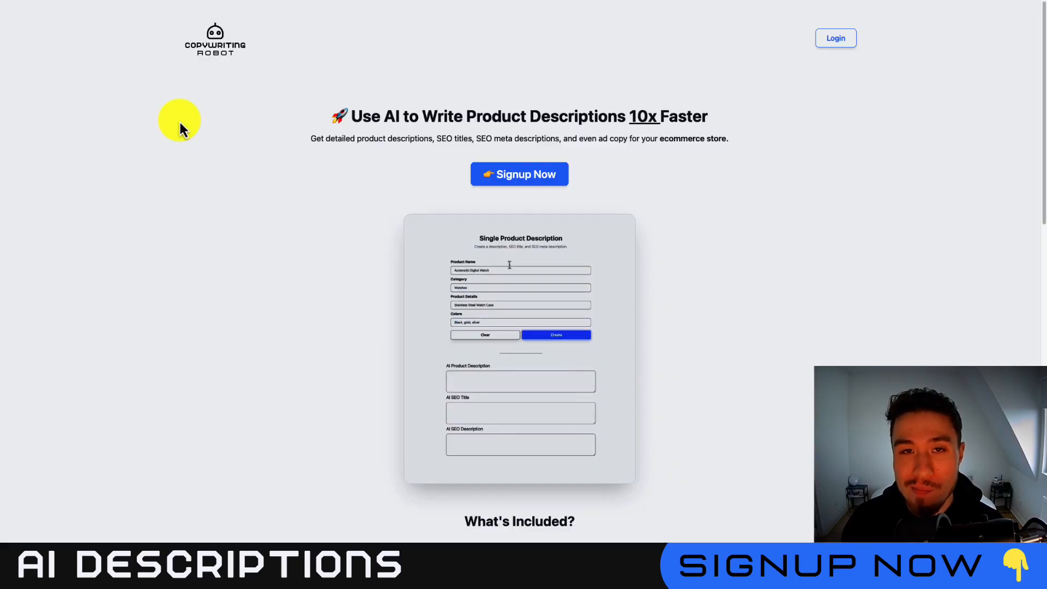
left_click(555, 334)
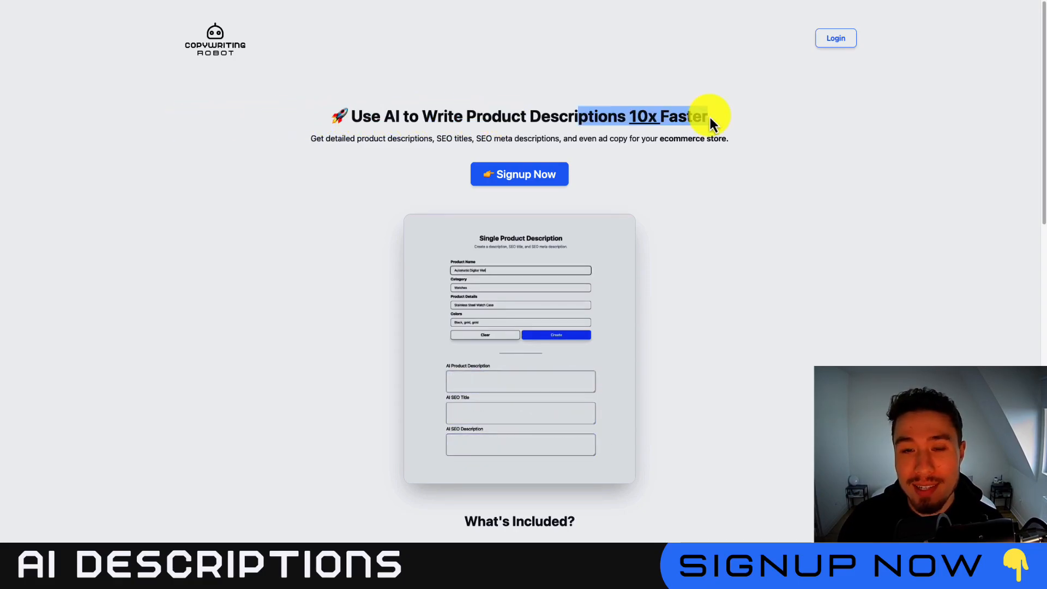
left_click(555, 335)
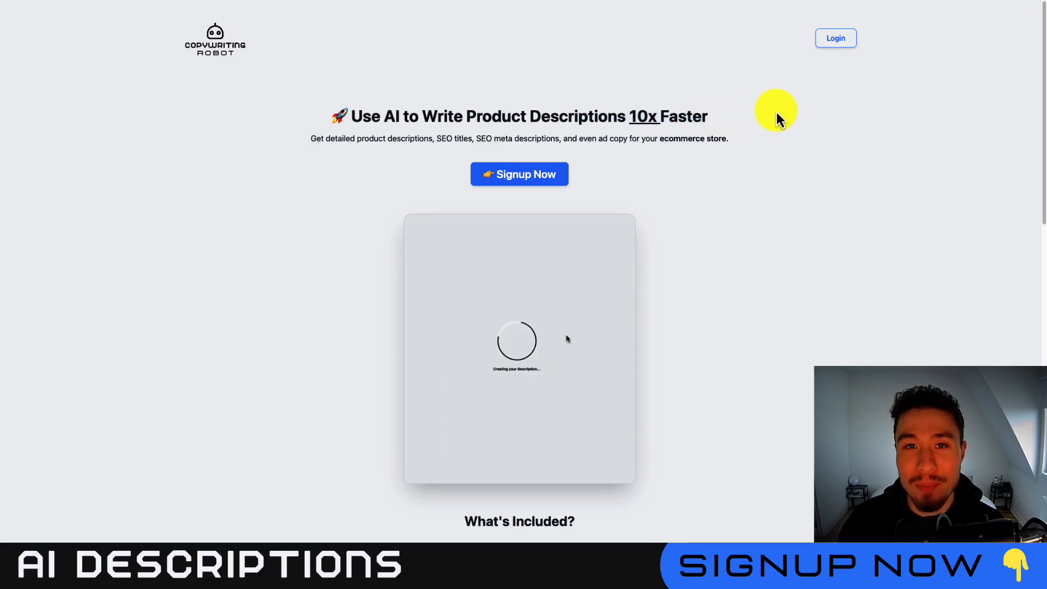